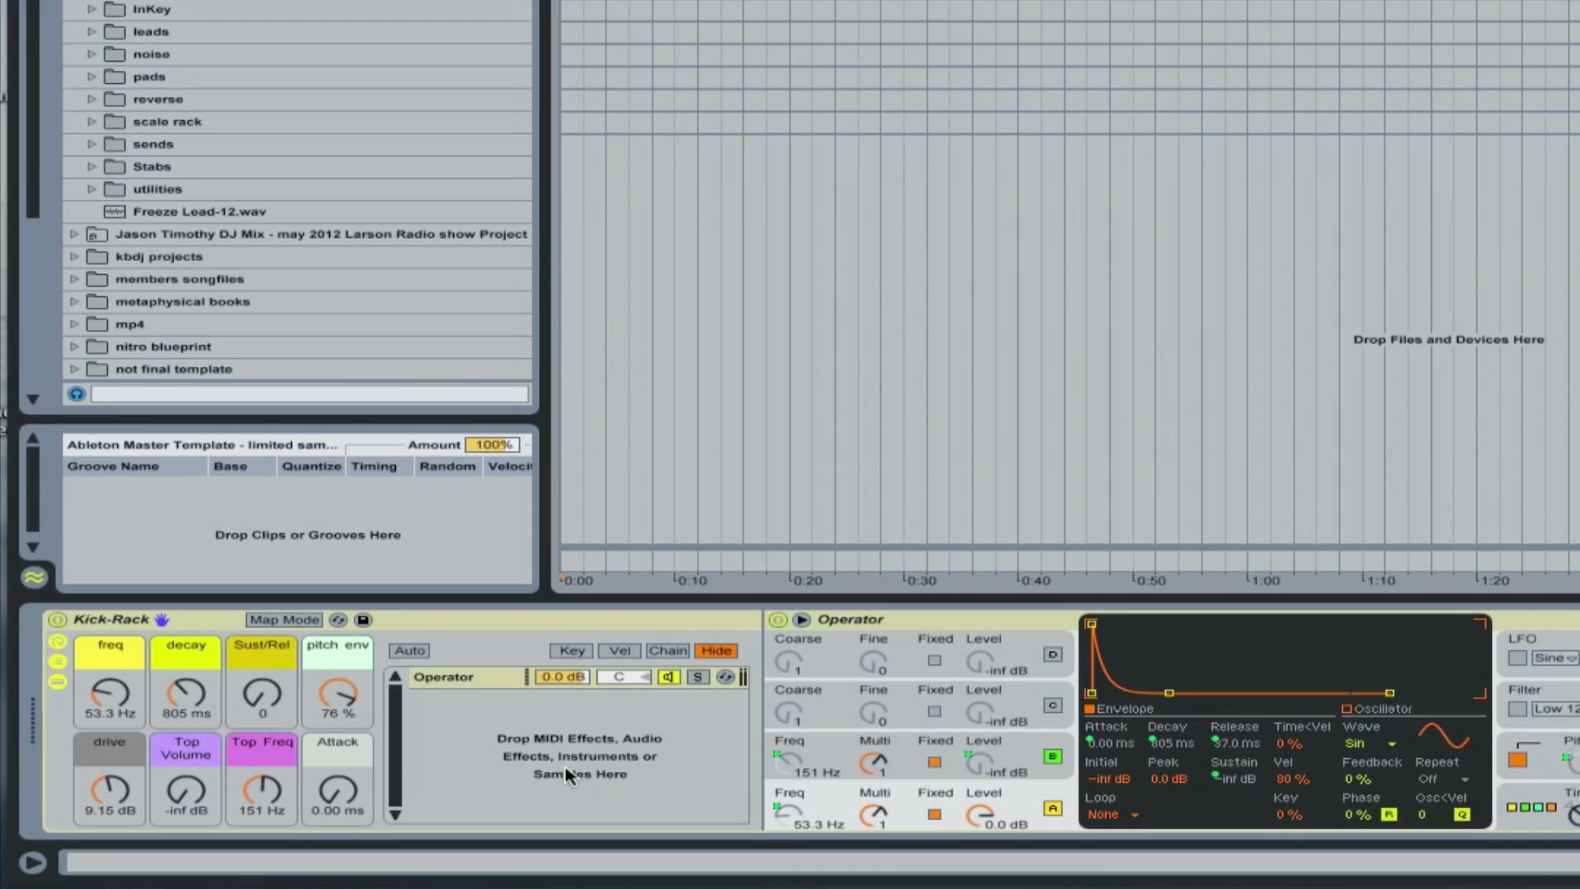
- Sweep the pitch env macro down into negative values and back up to 56%
{"action": "left_click_drag", "start_coordinate": [335, 695], "coordinate": [336, 726]}
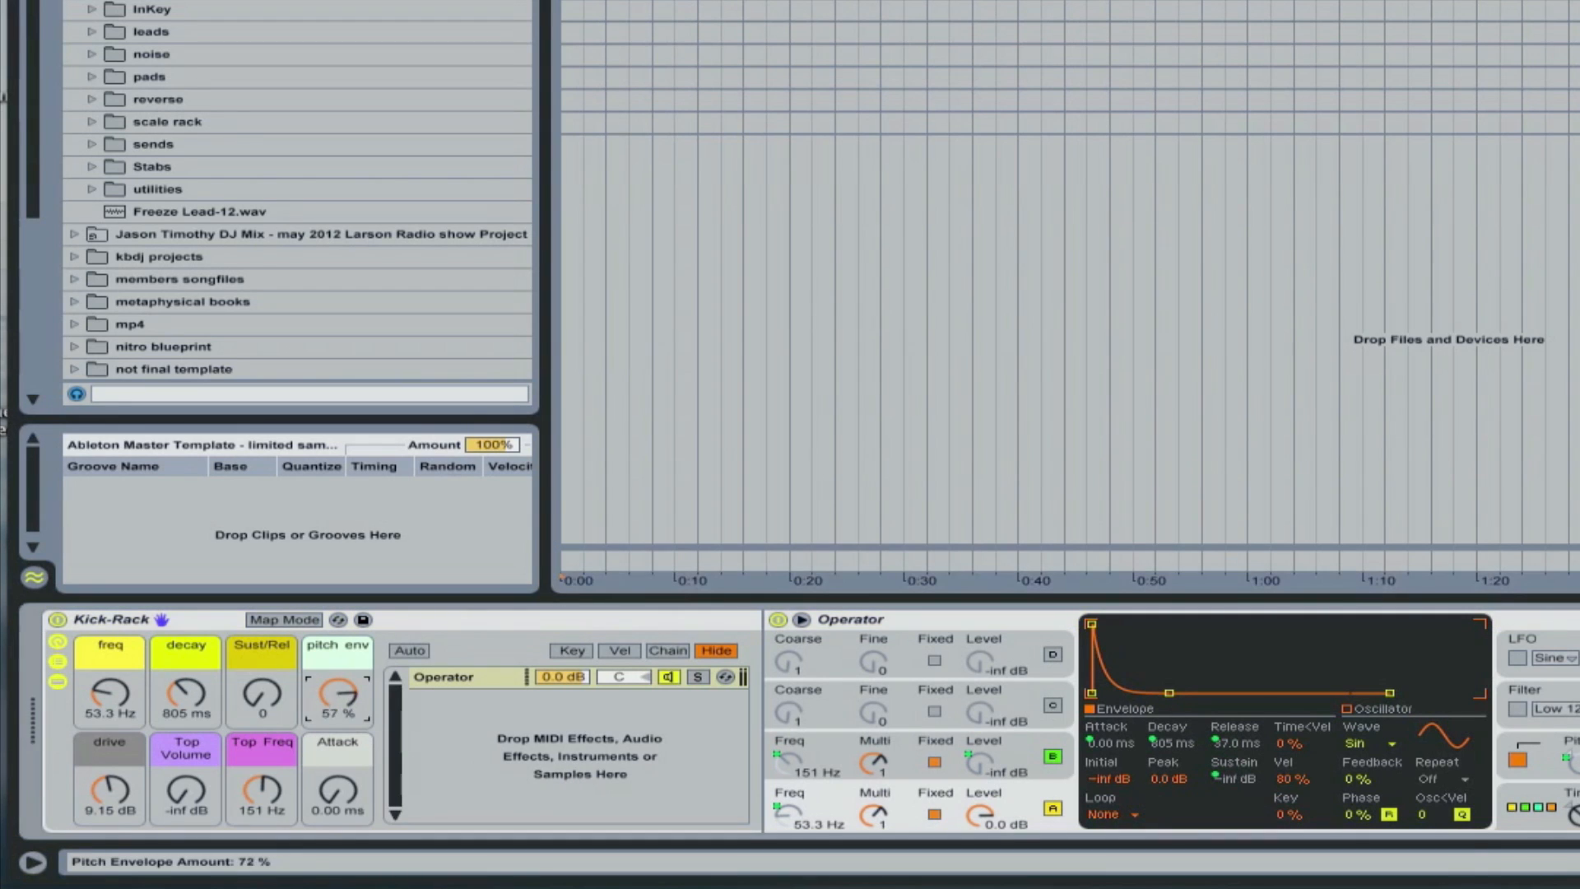
{"action": "left_click_drag", "start_coordinate": [335, 695], "coordinate": [336, 745]}
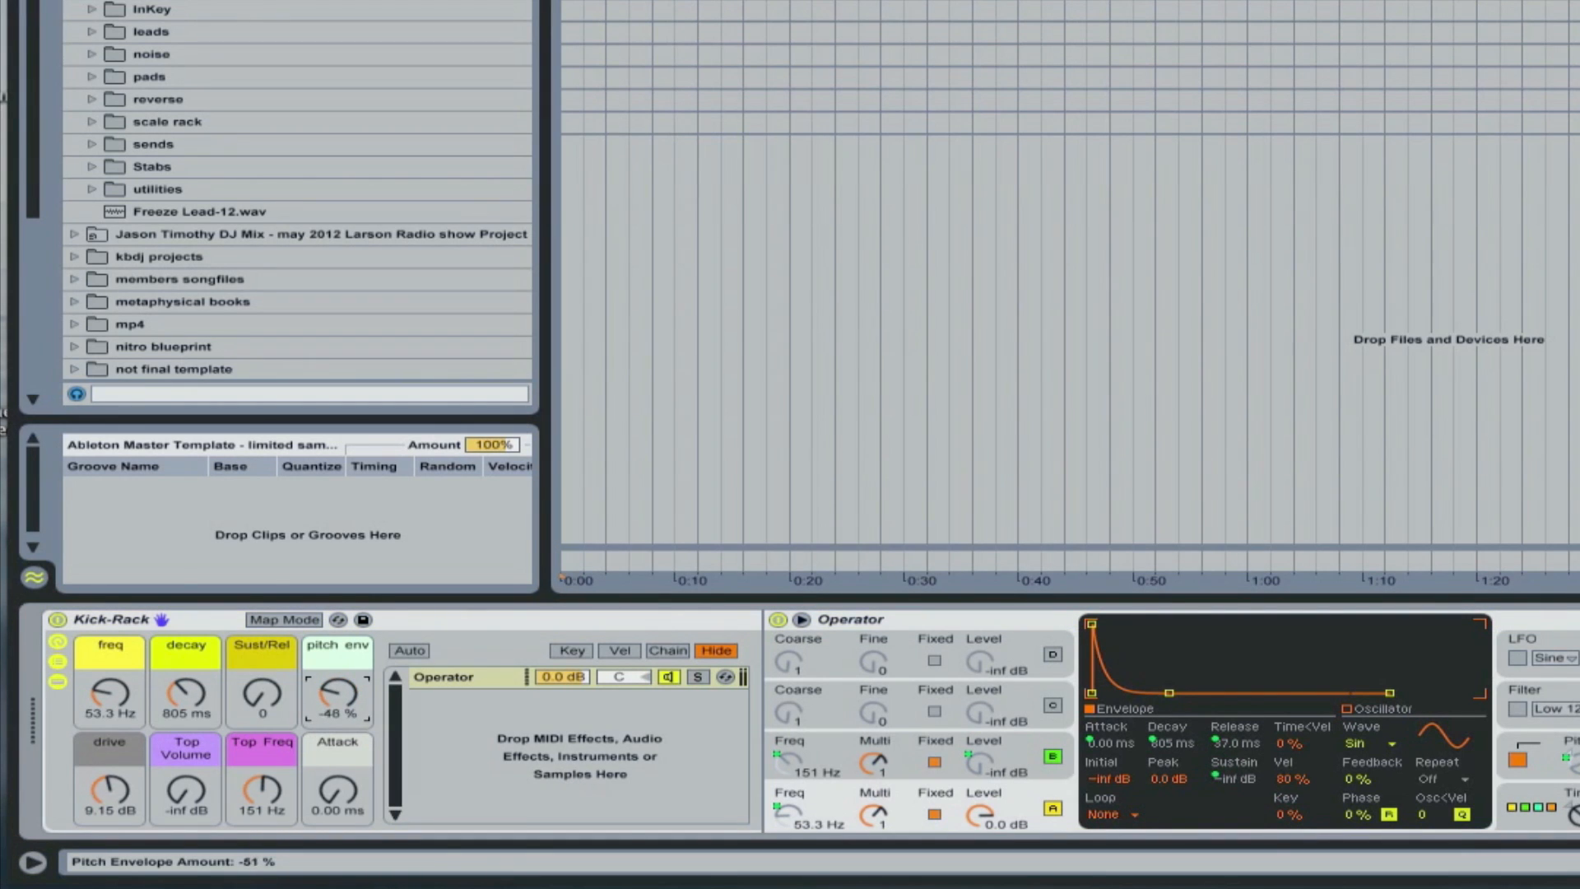
{"action": "left_click_drag", "start_coordinate": [336, 695], "coordinate": [335, 690]}
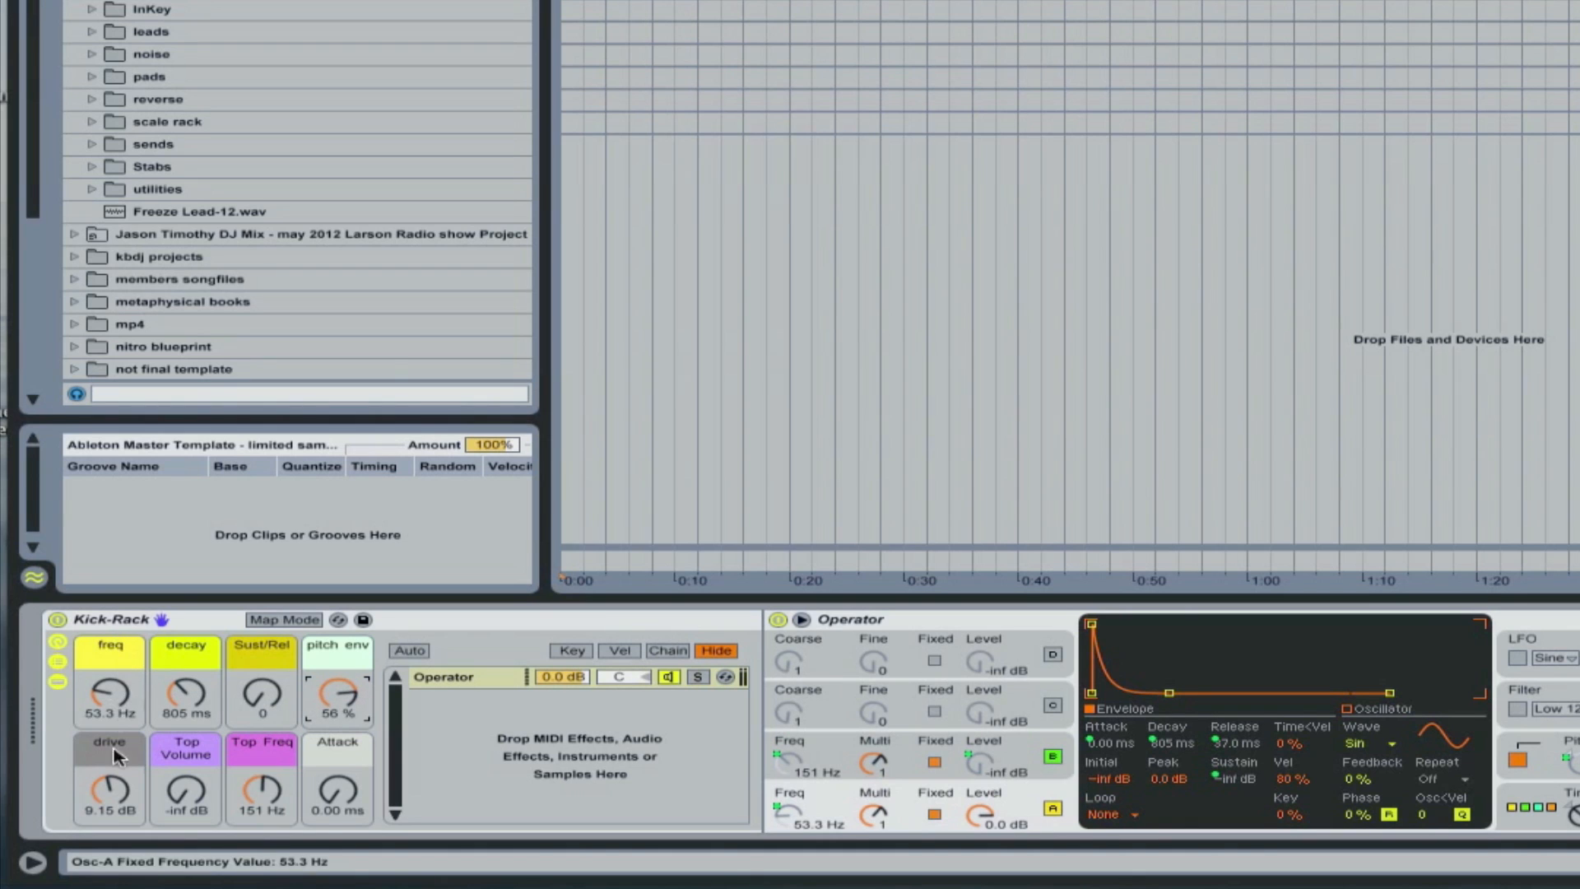
- Set the freq macro to 56.5 Hz and sweep decay down to about 6.59 s
{"action": "left_click_drag", "start_coordinate": [109, 698], "coordinate": [108, 675]}
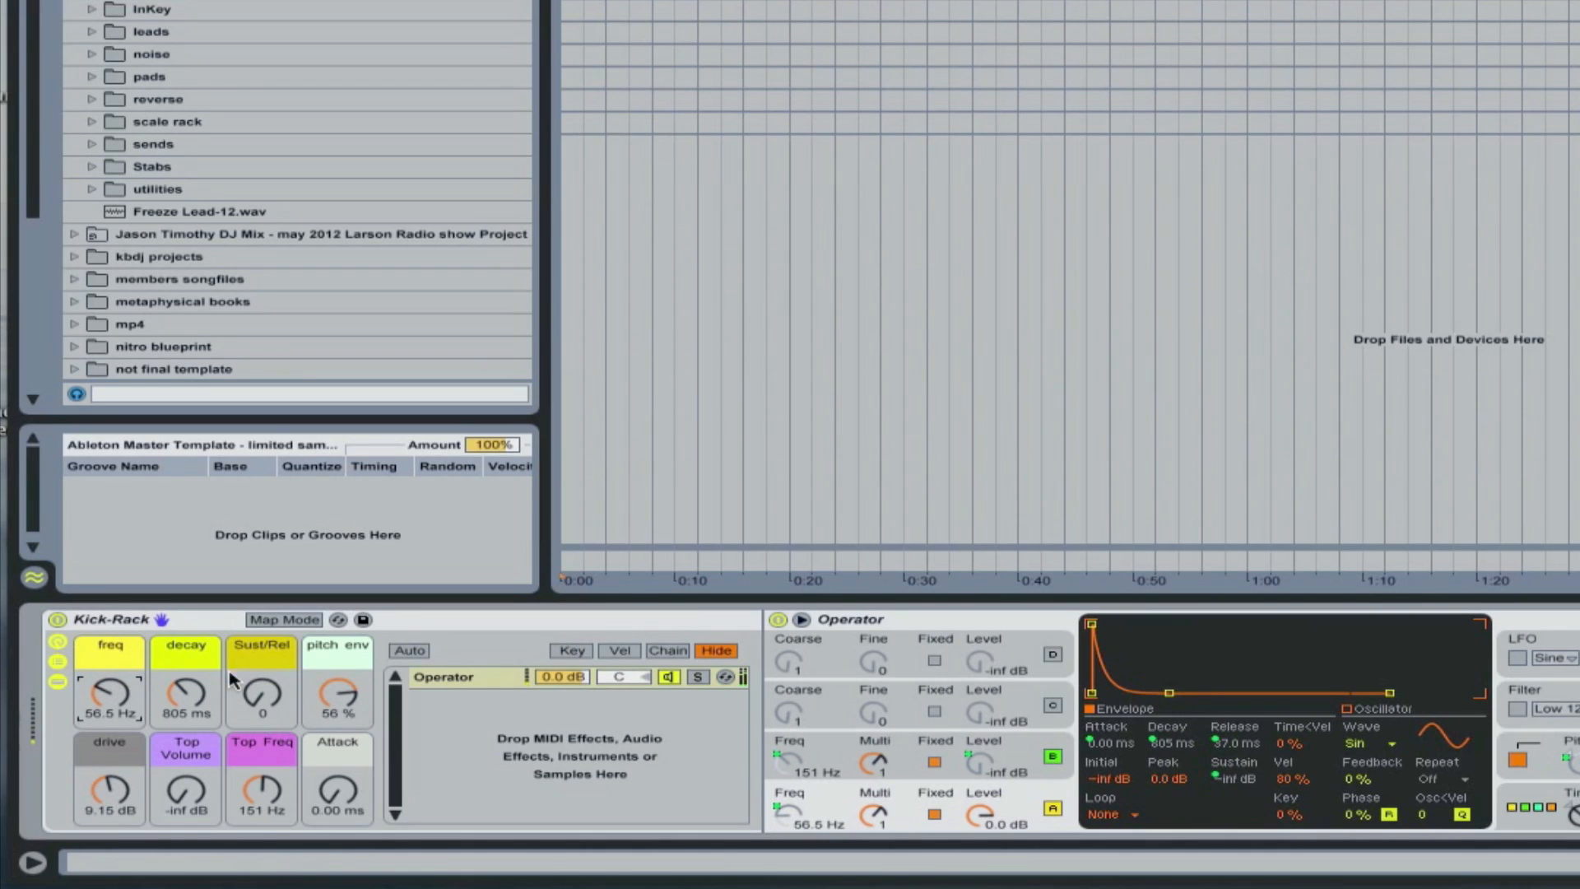
{"action": "left_click_drag", "start_coordinate": [186, 695], "coordinate": [186, 665]}
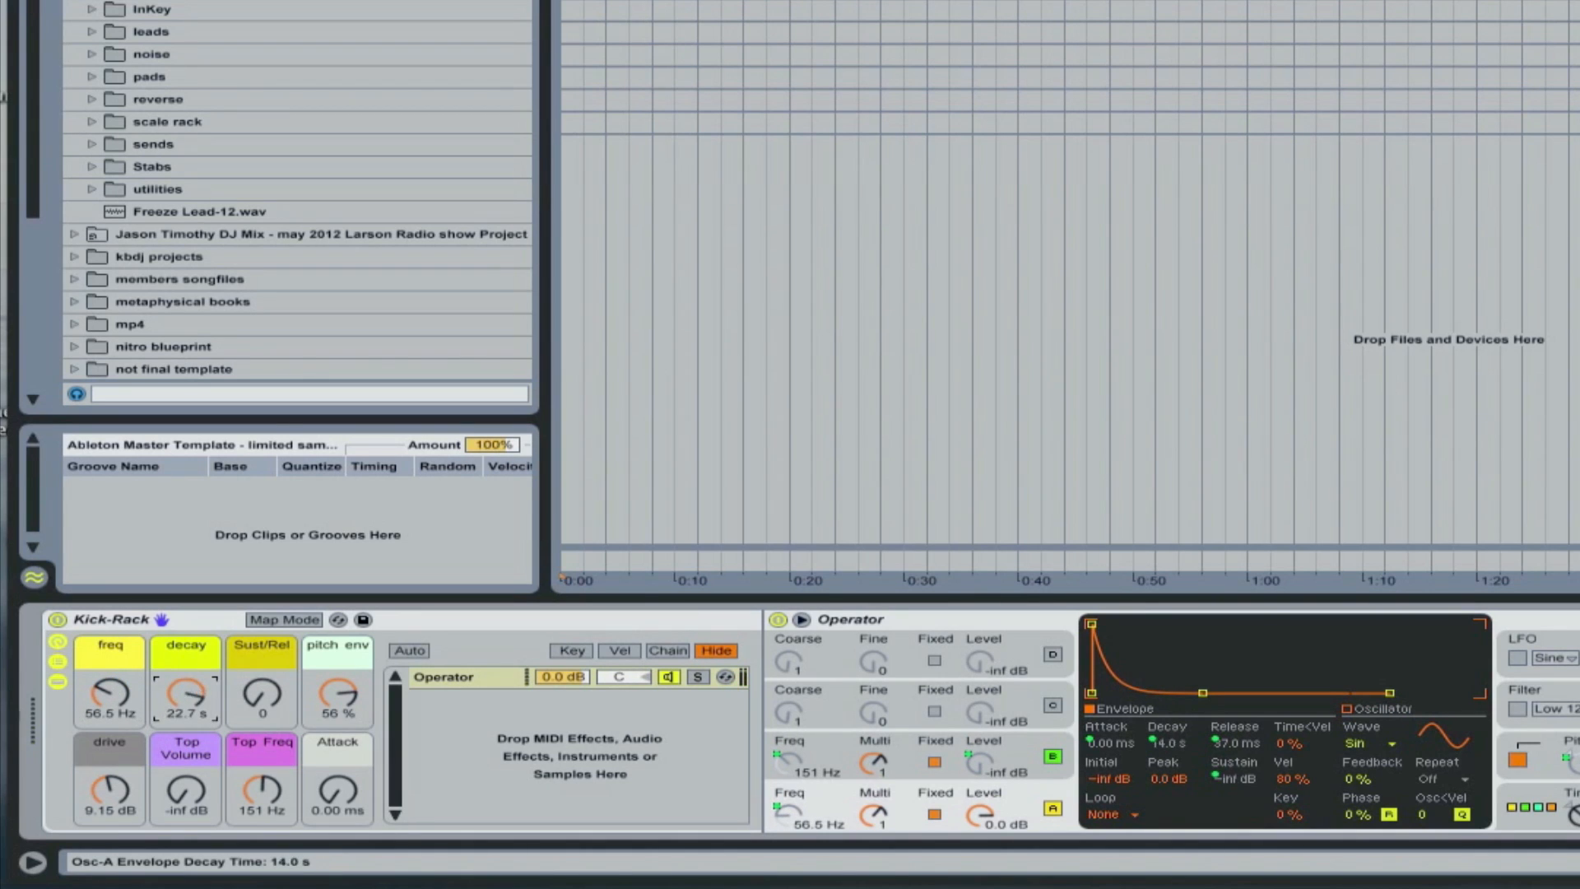
{"action": "left_click_drag", "start_coordinate": [186, 695], "coordinate": [188, 725]}
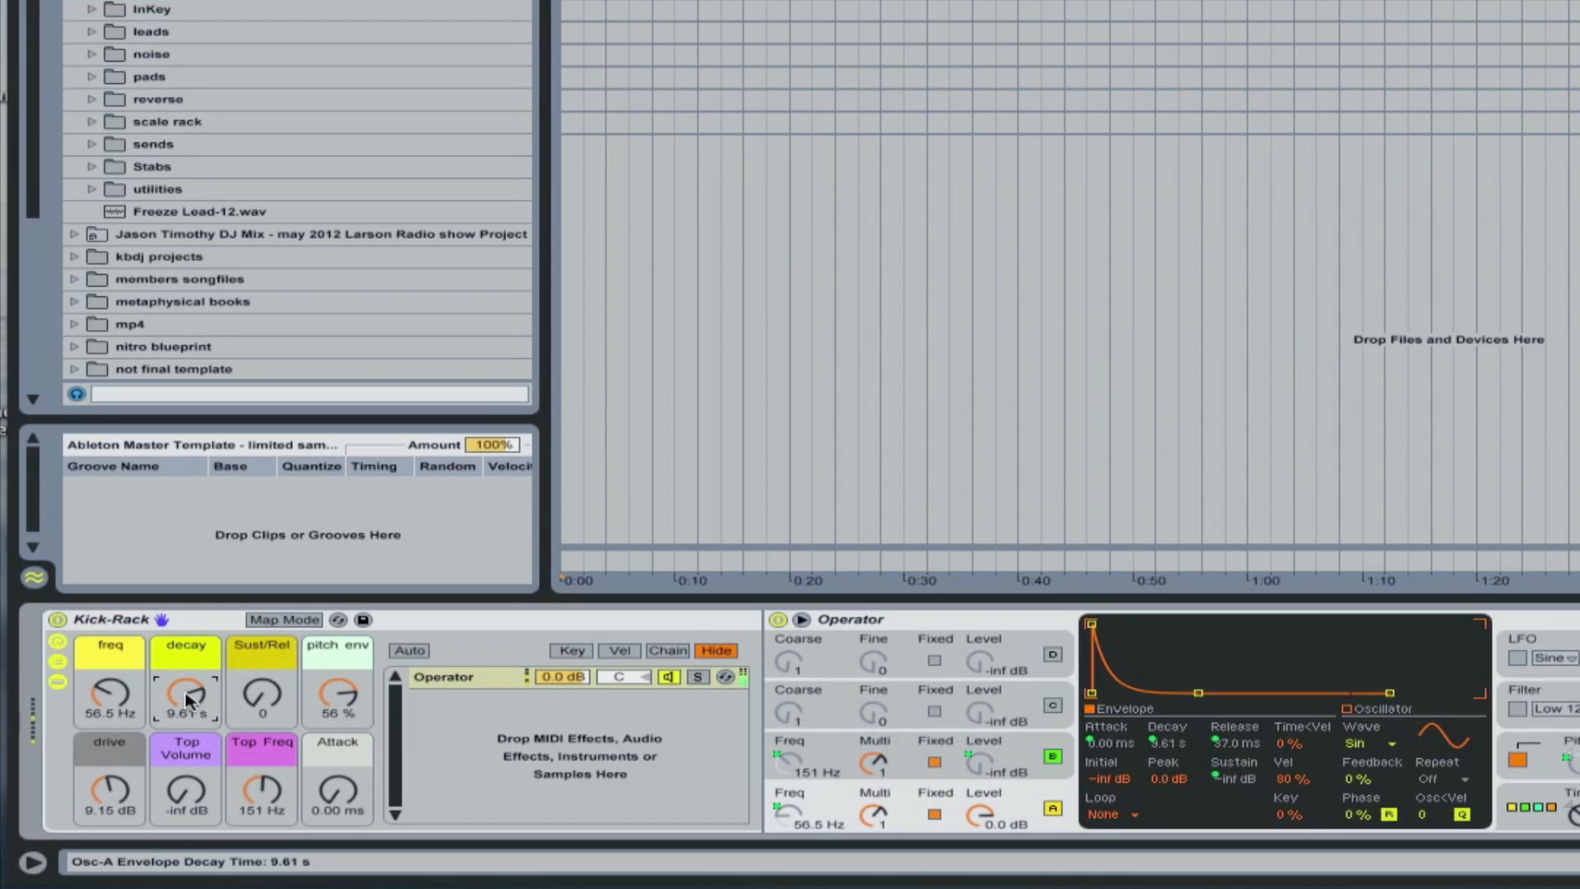
{"action": "left_click_drag", "start_coordinate": [186, 695], "coordinate": [186, 716]}
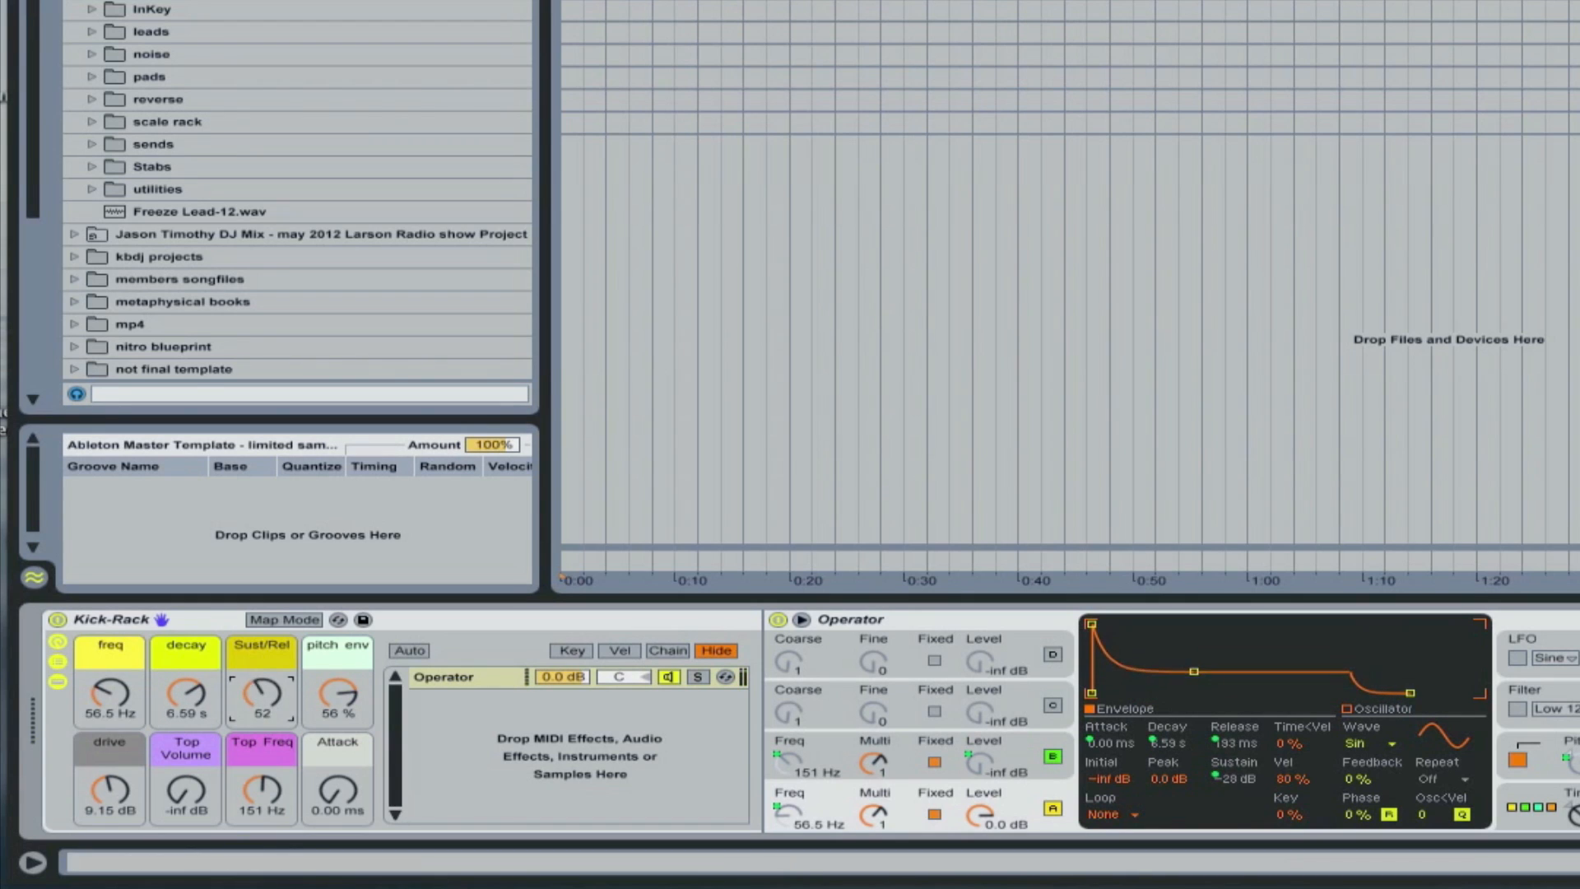
- Raise Sust/Rel to about 77 and settle the decay macro at 1.81 s
{"action": "left_click_drag", "start_coordinate": [260, 701], "coordinate": [242, 711]}
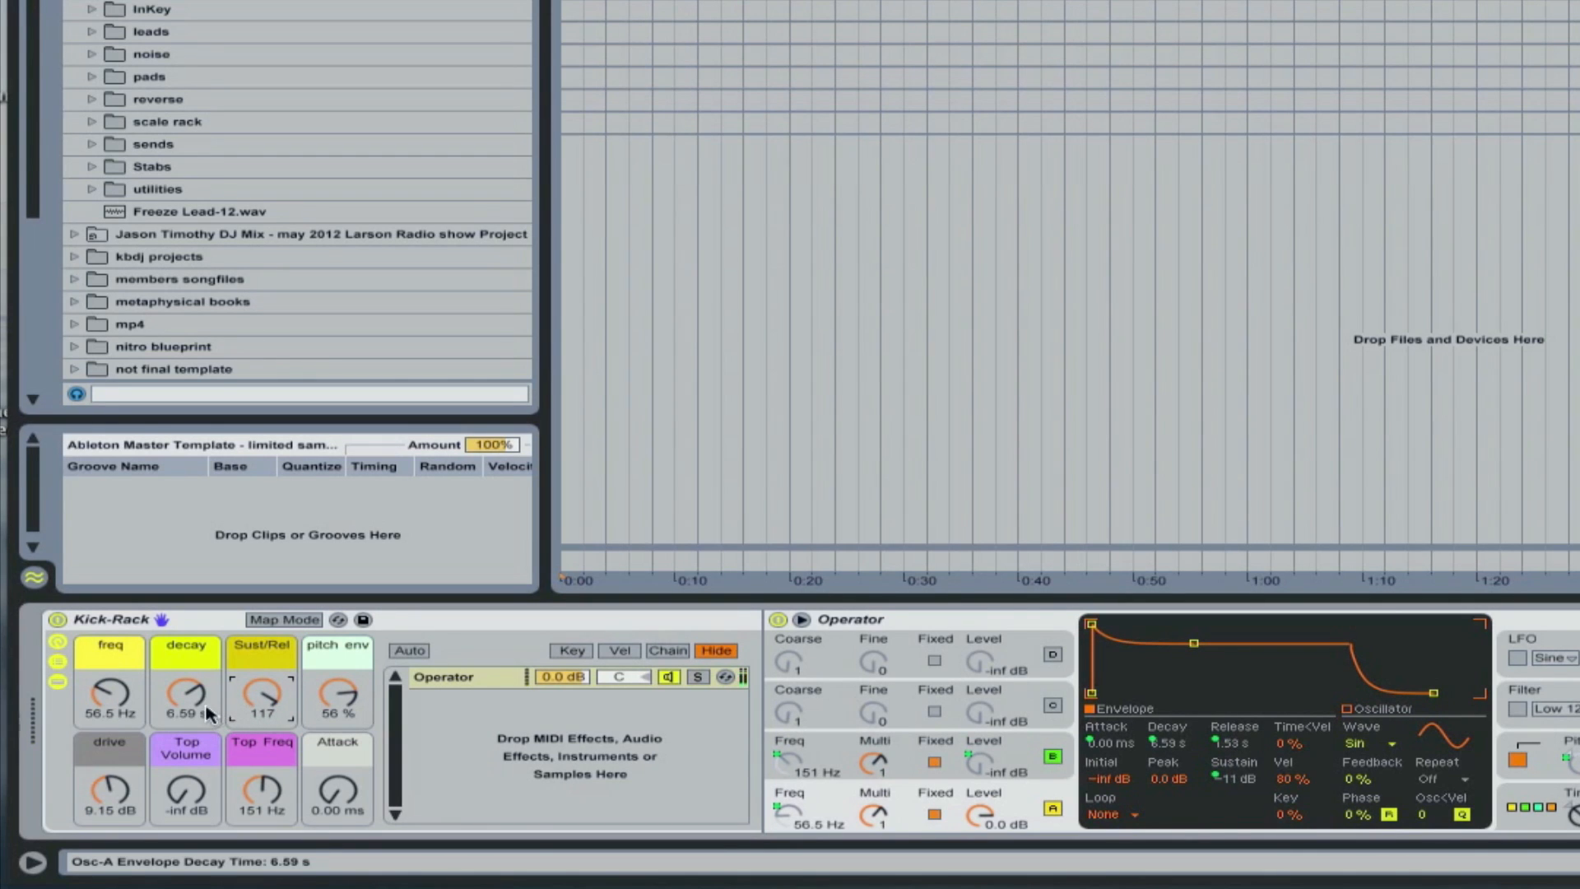
{"action": "left_click_drag", "start_coordinate": [186, 695], "coordinate": [191, 685]}
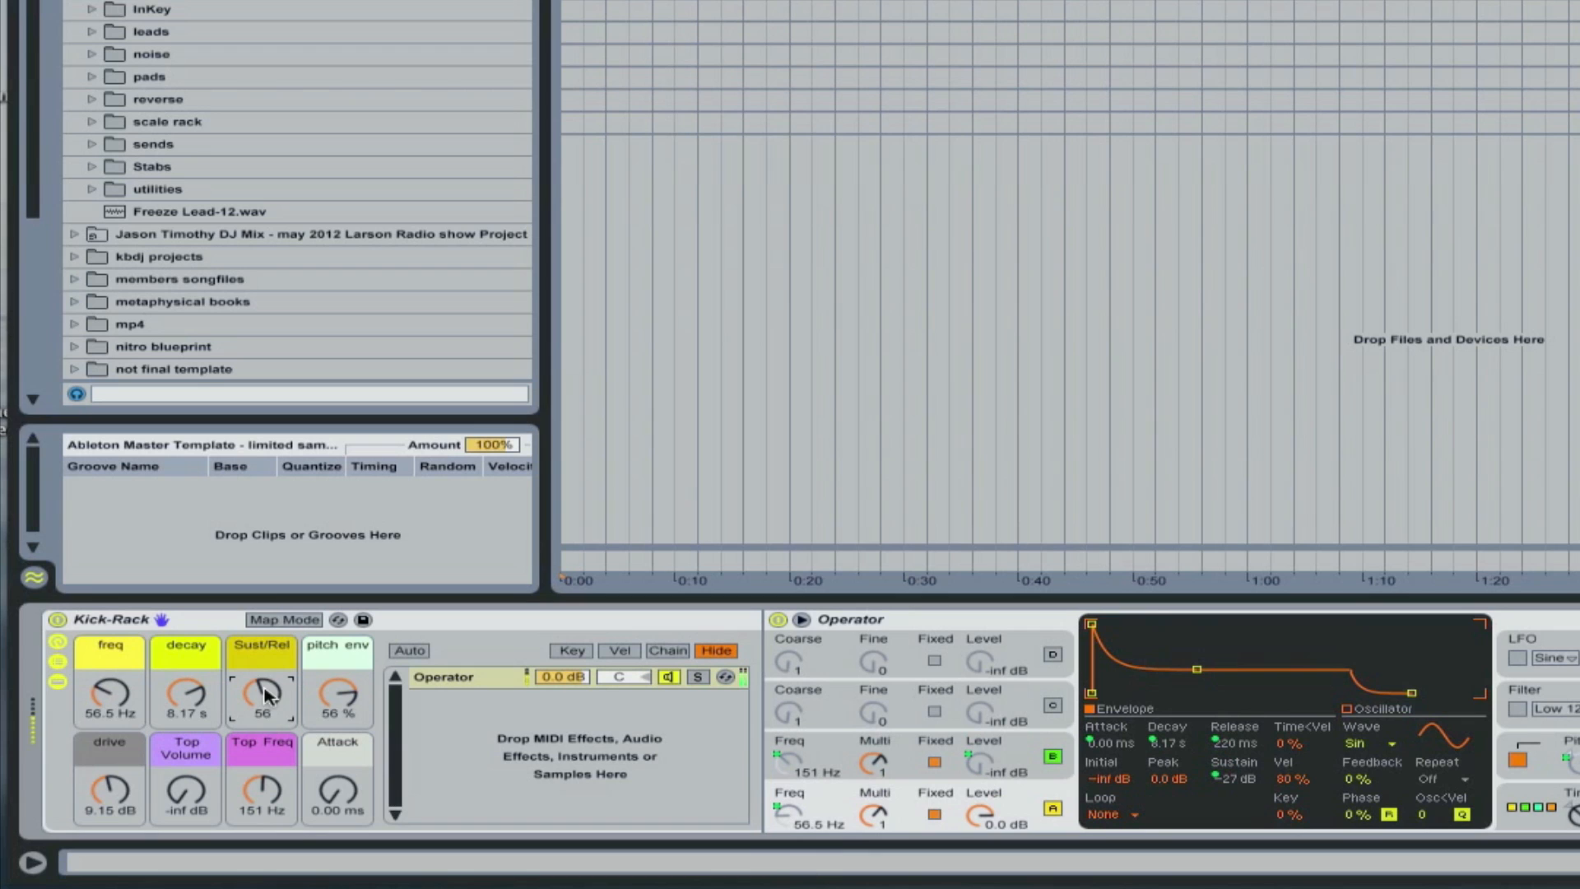
{"action": "left_click_drag", "start_coordinate": [262, 693], "coordinate": [262, 675]}
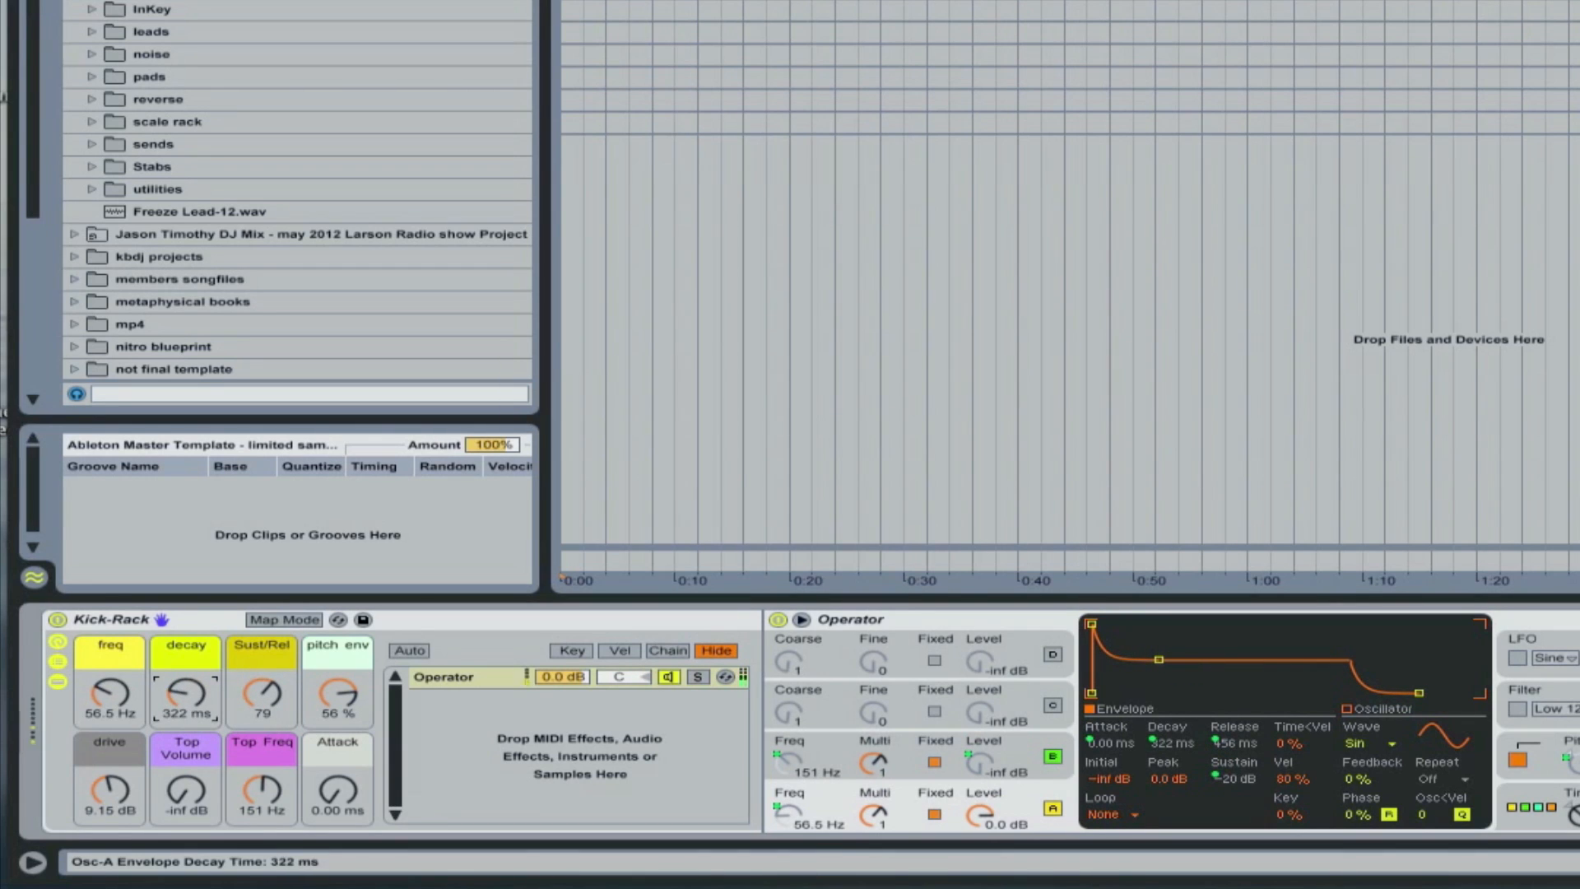
{"action": "left_click_drag", "start_coordinate": [184, 694], "coordinate": [184, 680]}
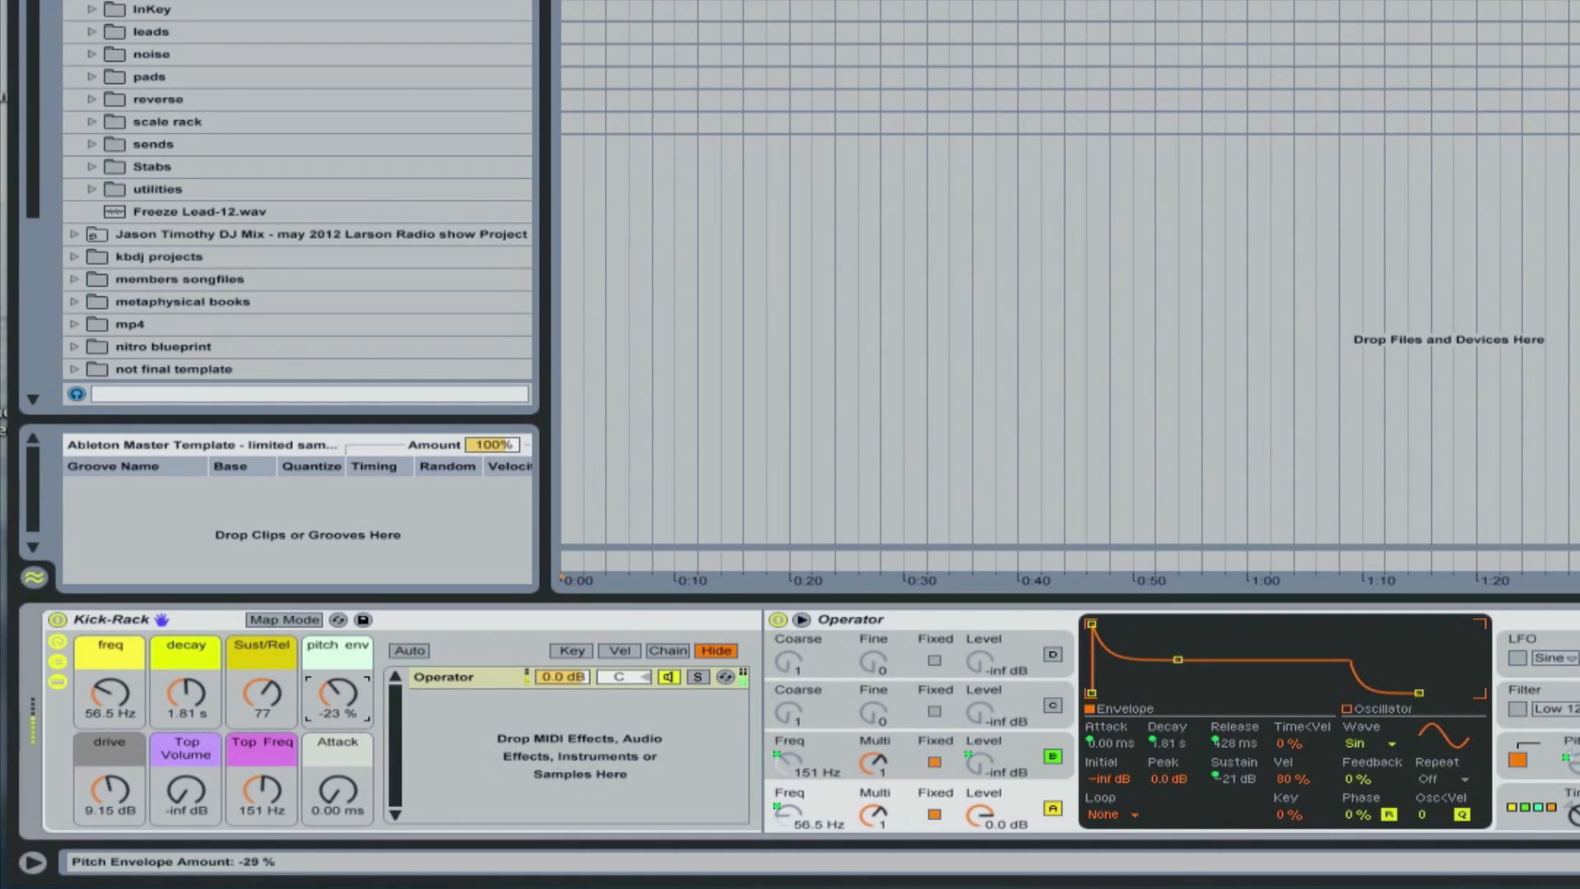
- Sweep the pitch env macro up through 94%, down to 57%, and settle it at 70%
{"action": "left_click_drag", "start_coordinate": [336, 694], "coordinate": [336, 645]}
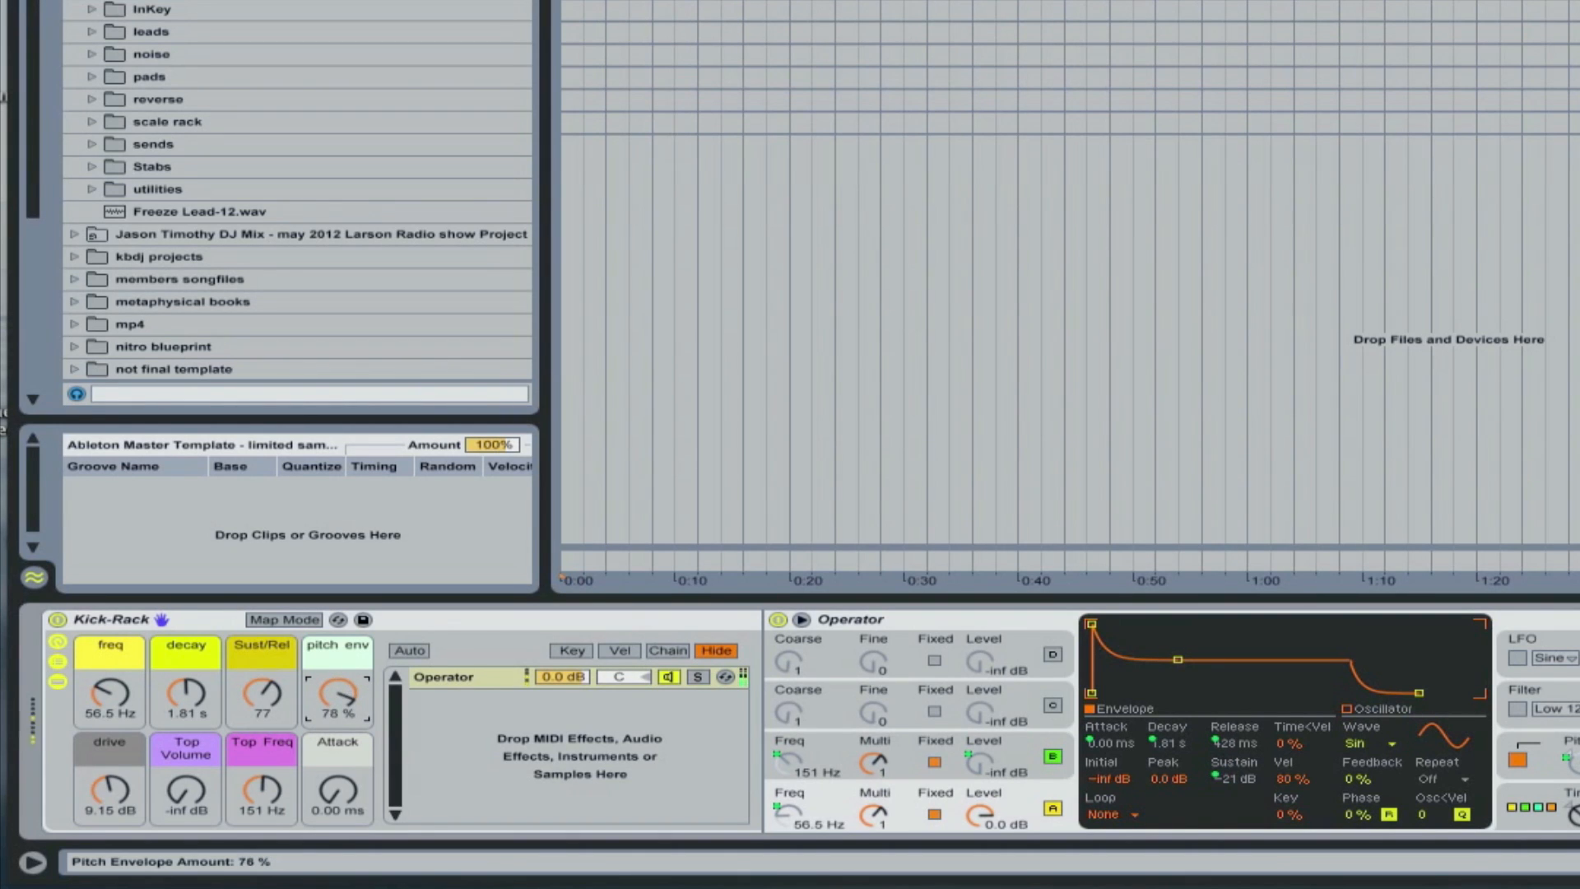
{"action": "left_click_drag", "start_coordinate": [337, 695], "coordinate": [337, 665]}
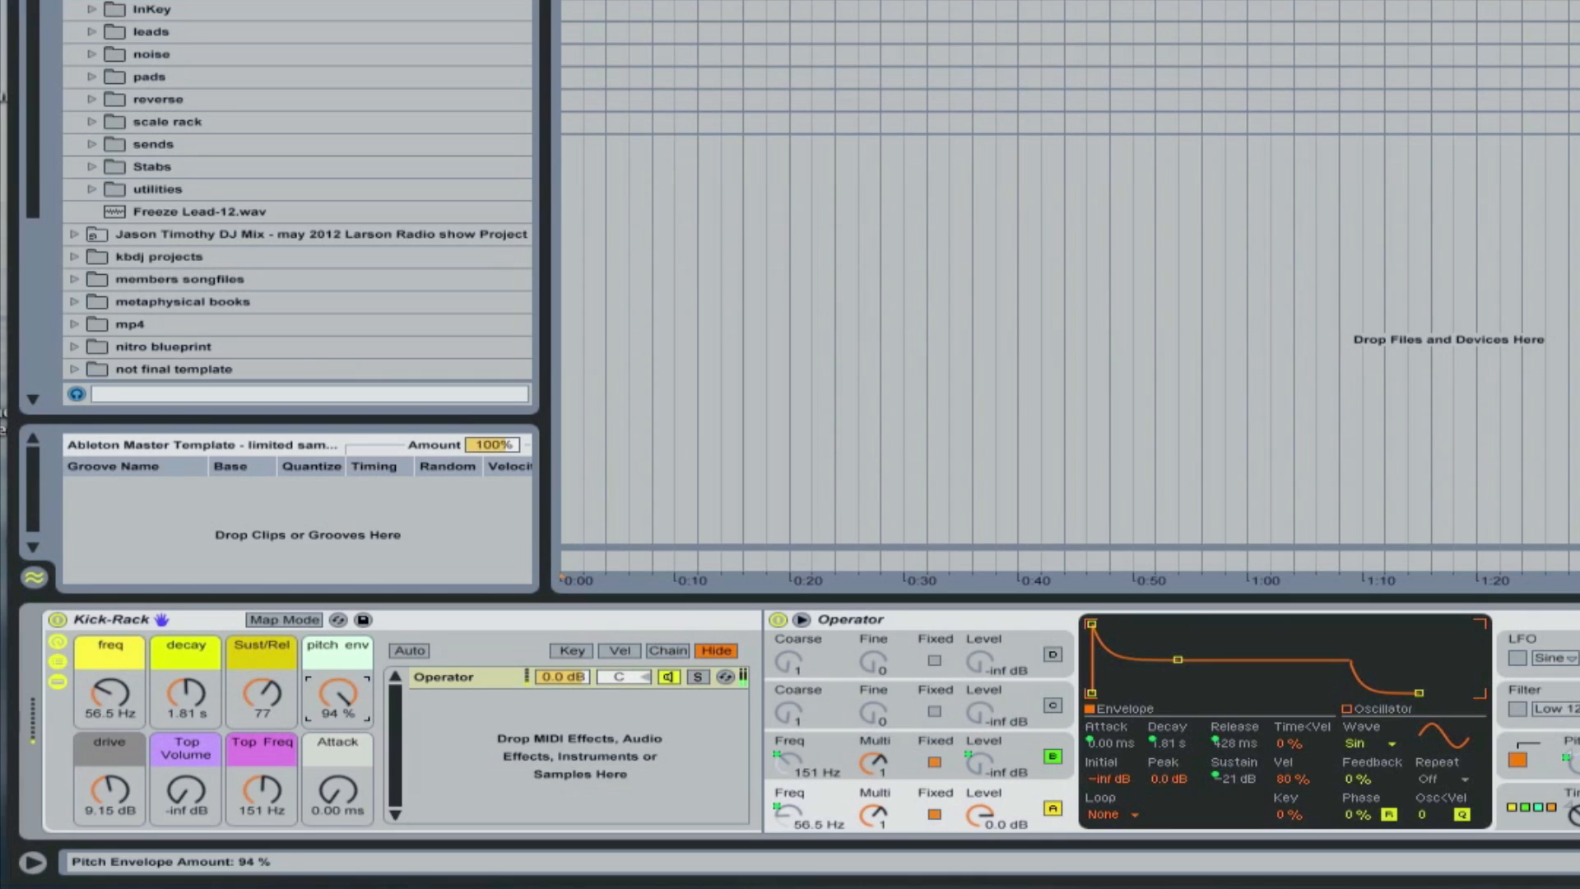
{"action": "left_click_drag", "start_coordinate": [336, 695], "coordinate": [352, 771]}
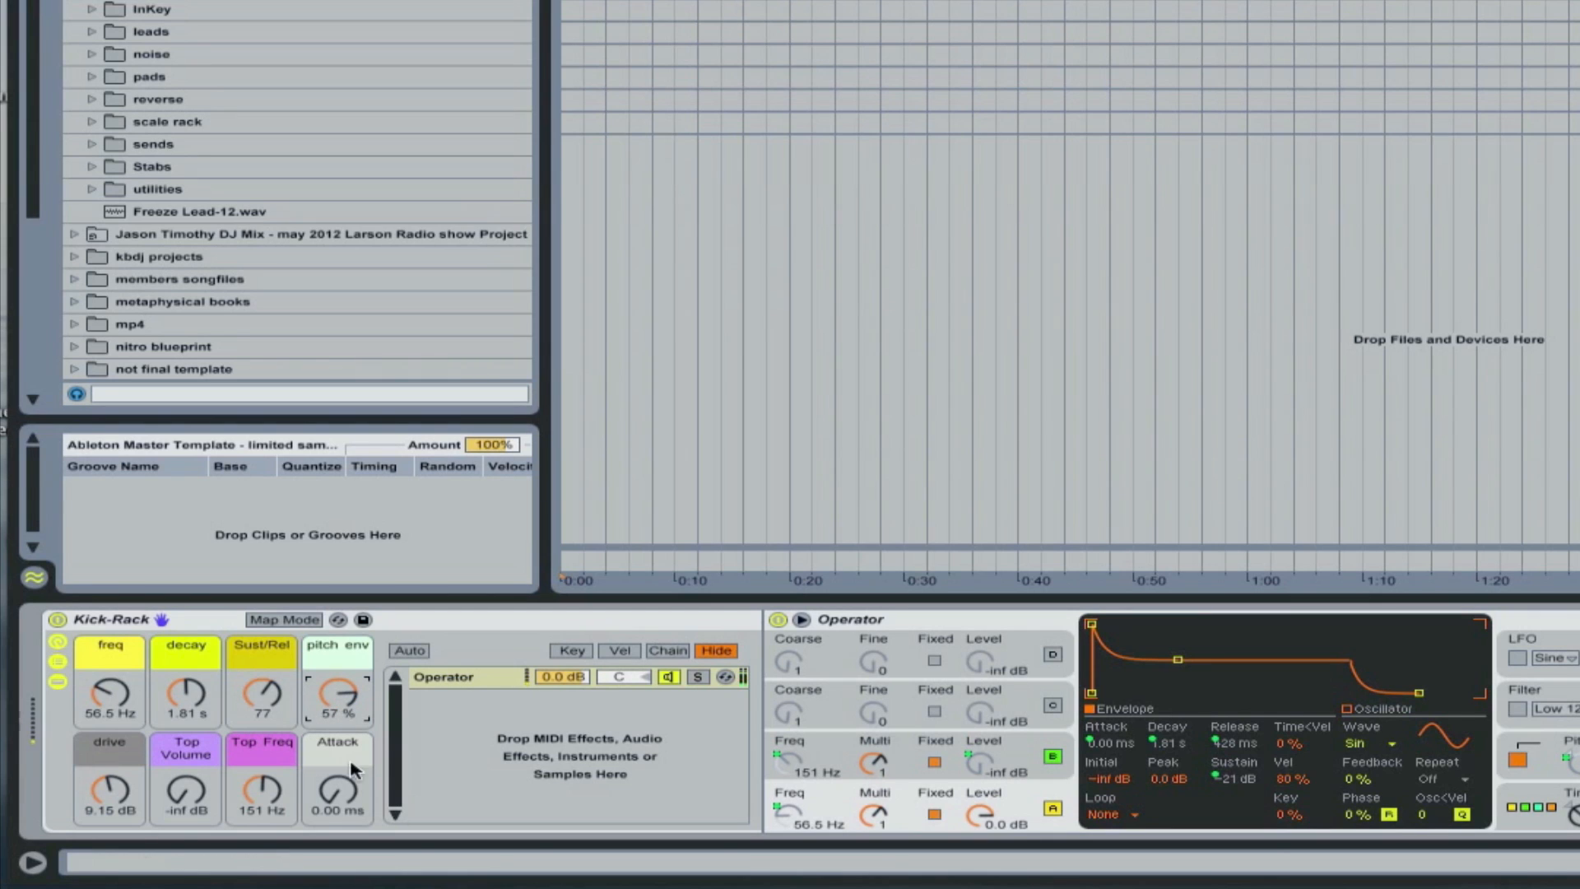
{"action": "left_click_drag", "start_coordinate": [336, 695], "coordinate": [336, 655]}
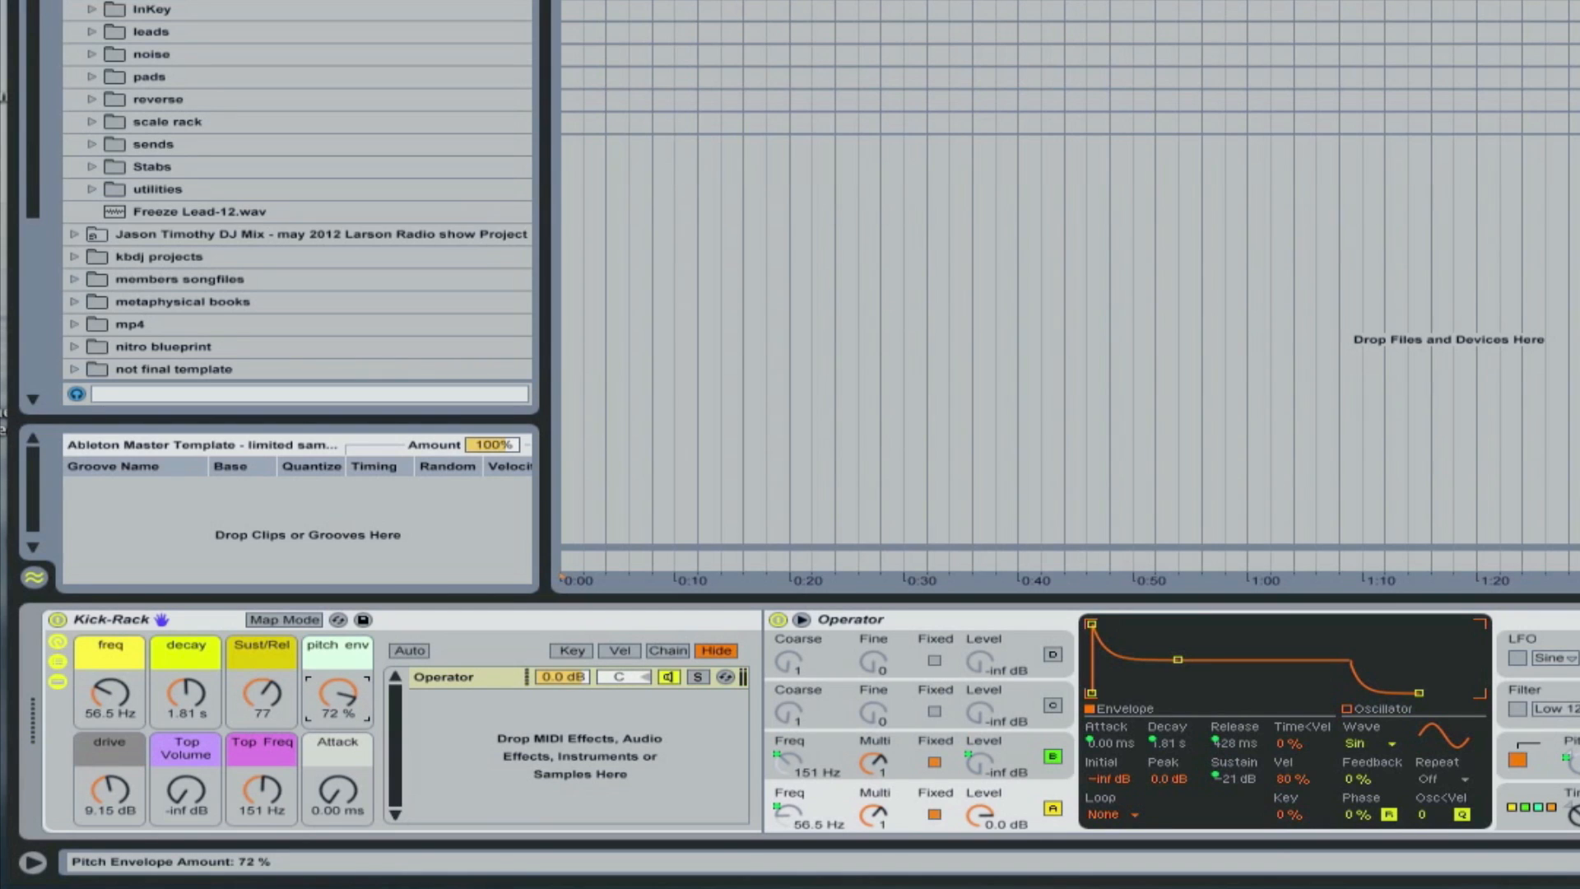
{"action": "left_click_drag", "start_coordinate": [338, 695], "coordinate": [339, 706]}
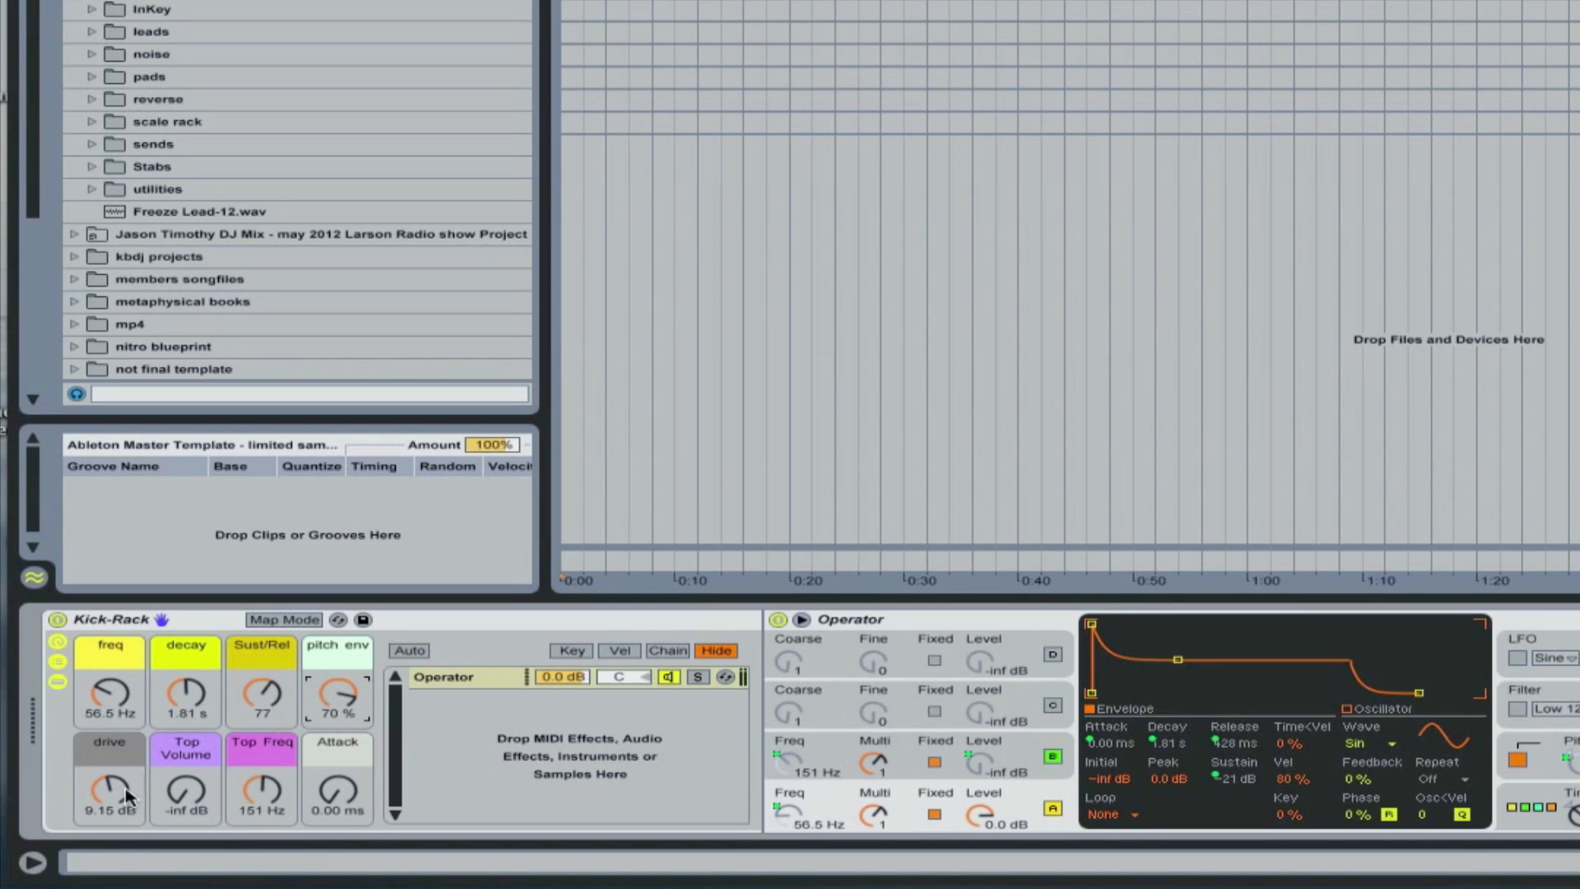
- Push the drive macro up to about 16.7 dB, then back down to 8.36 dB
{"action": "left_click_drag", "start_coordinate": [108, 787], "coordinate": [109, 802]}
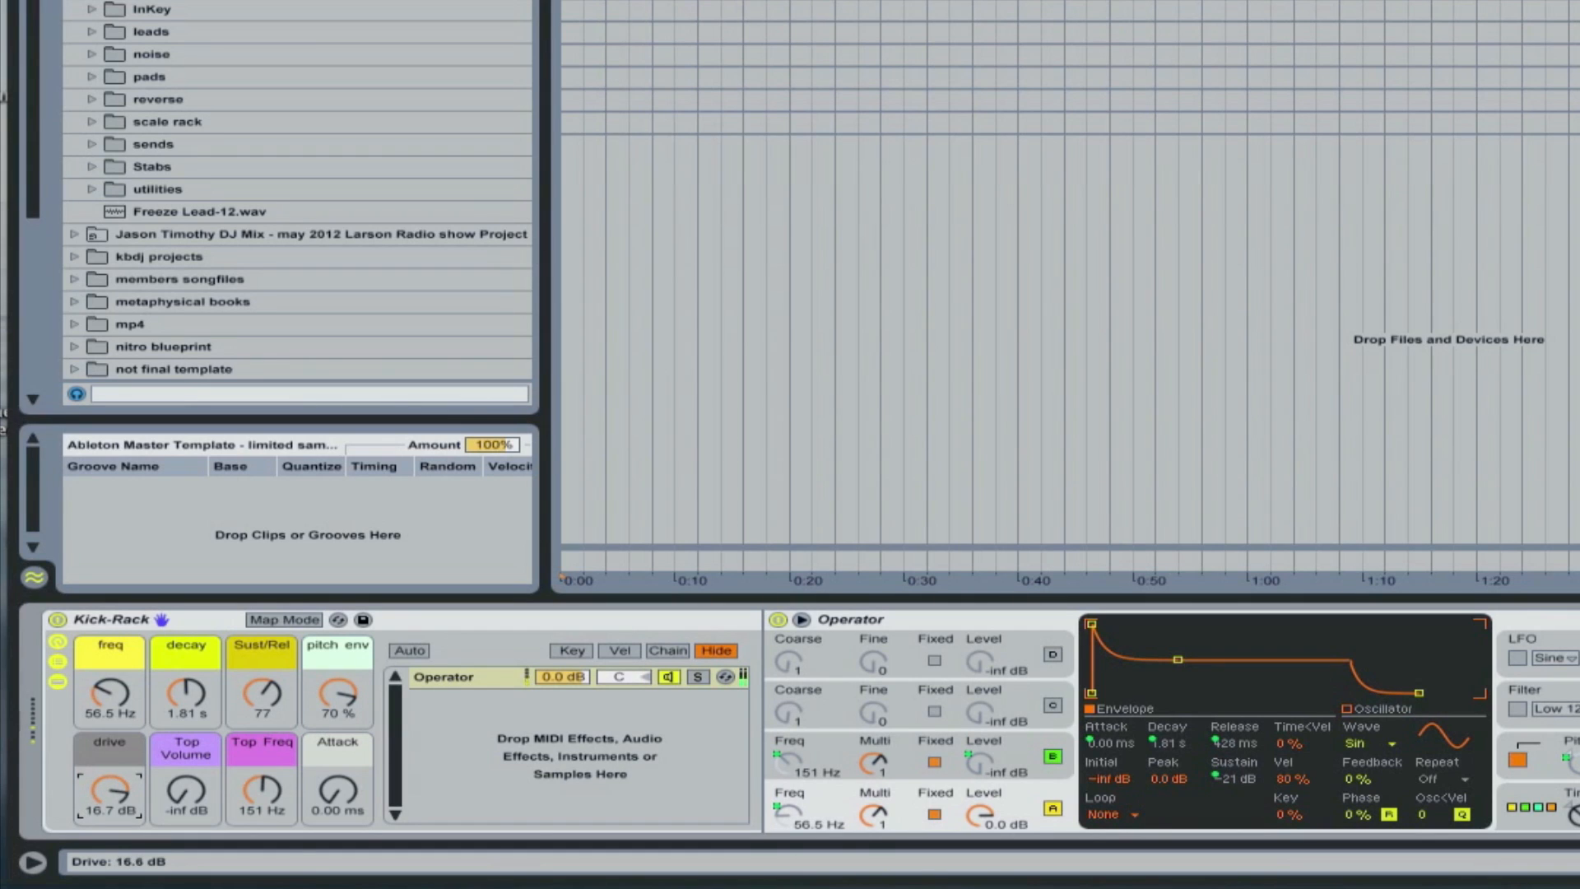
{"action": "left_click_drag", "start_coordinate": [109, 792], "coordinate": [108, 817]}
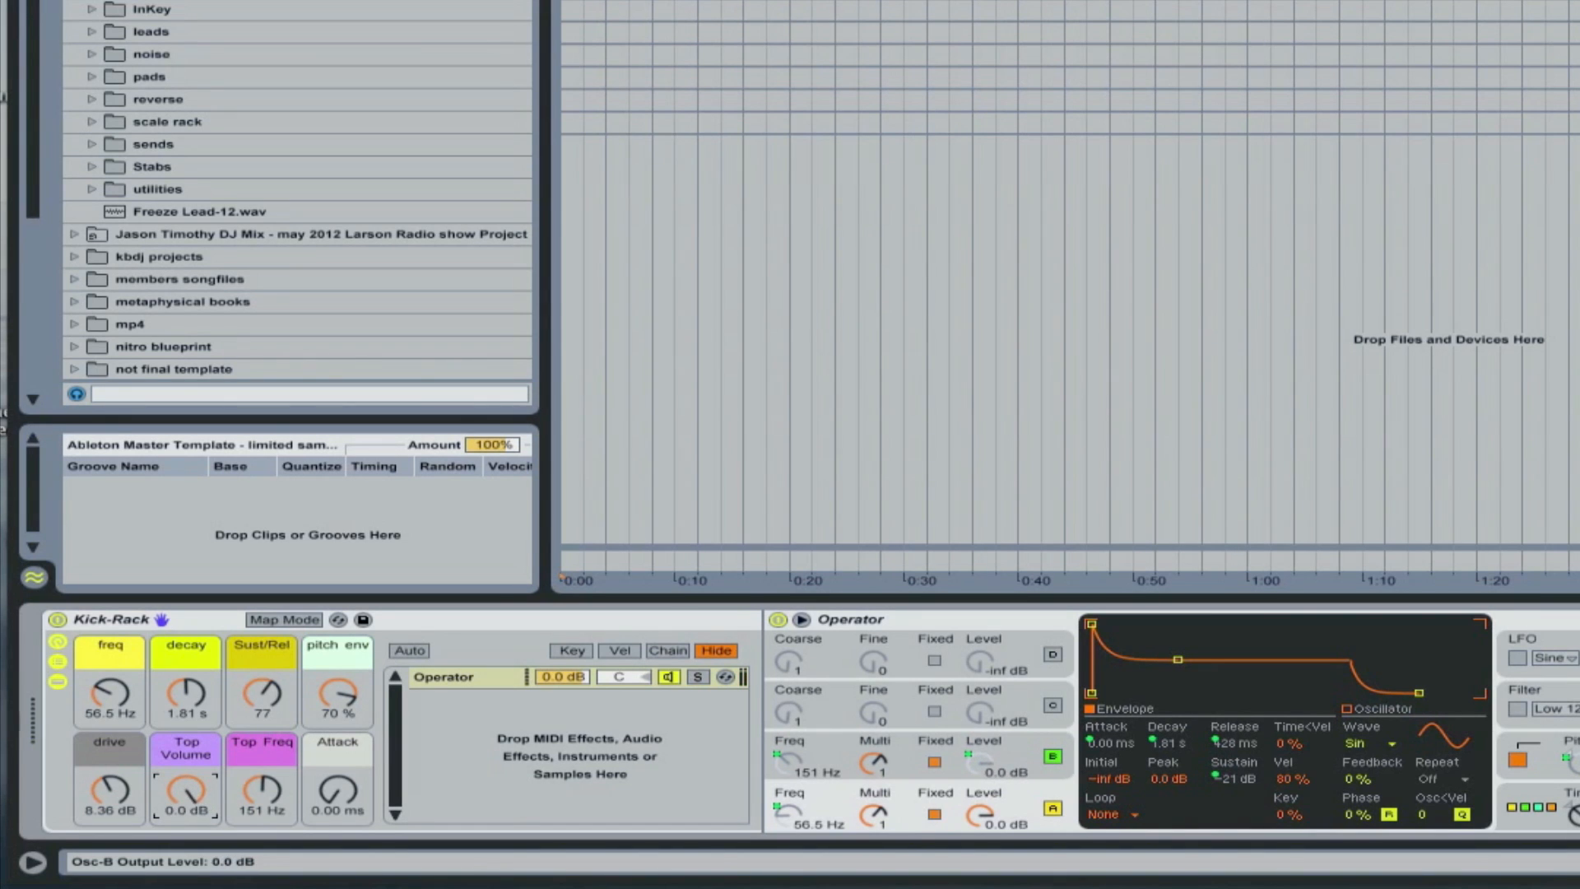
- Set Top Freq to 238 Hz, Top Volume to -15 dB, and bring pitch env back up to 54%
{"action": "left_click_drag", "start_coordinate": [338, 695], "coordinate": [337, 706]}
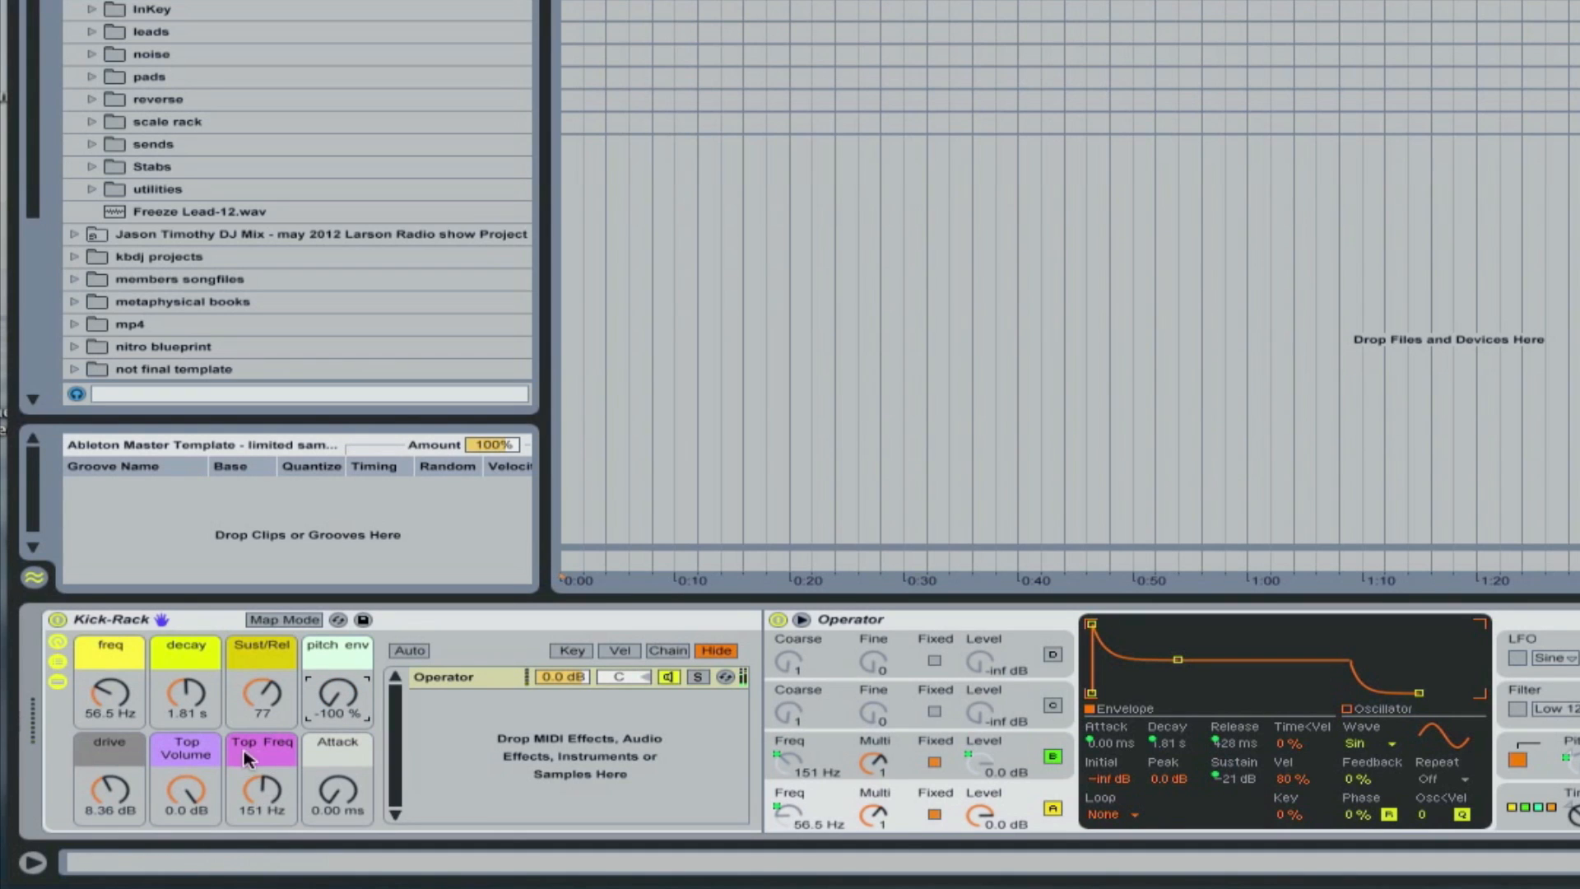
{"action": "left_click_drag", "start_coordinate": [262, 783], "coordinate": [262, 736]}
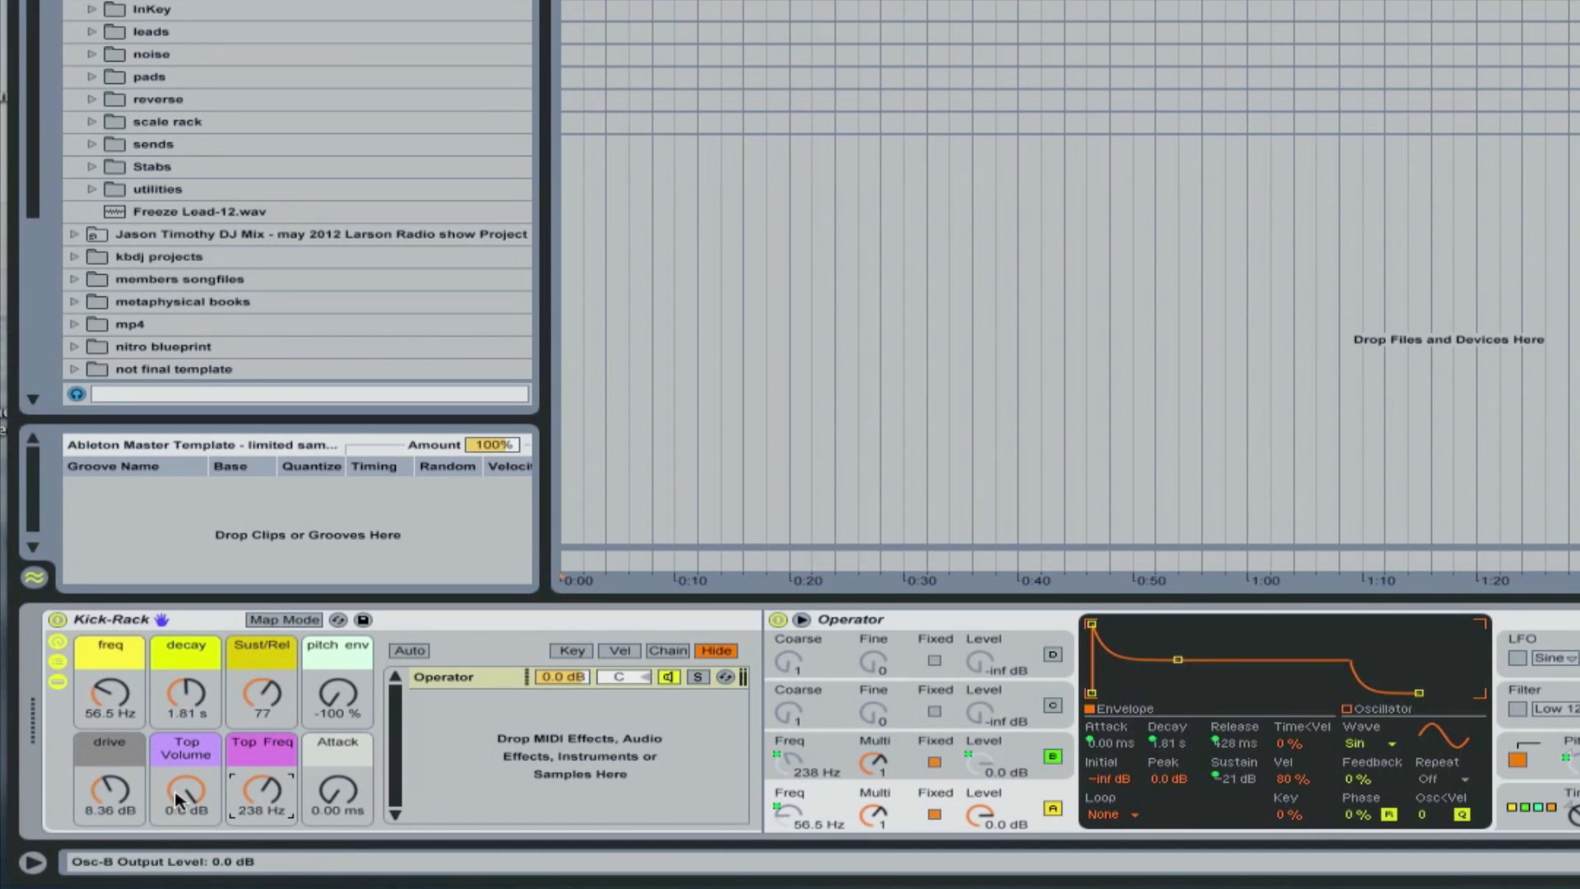
{"action": "left_click_drag", "start_coordinate": [186, 783], "coordinate": [186, 802]}
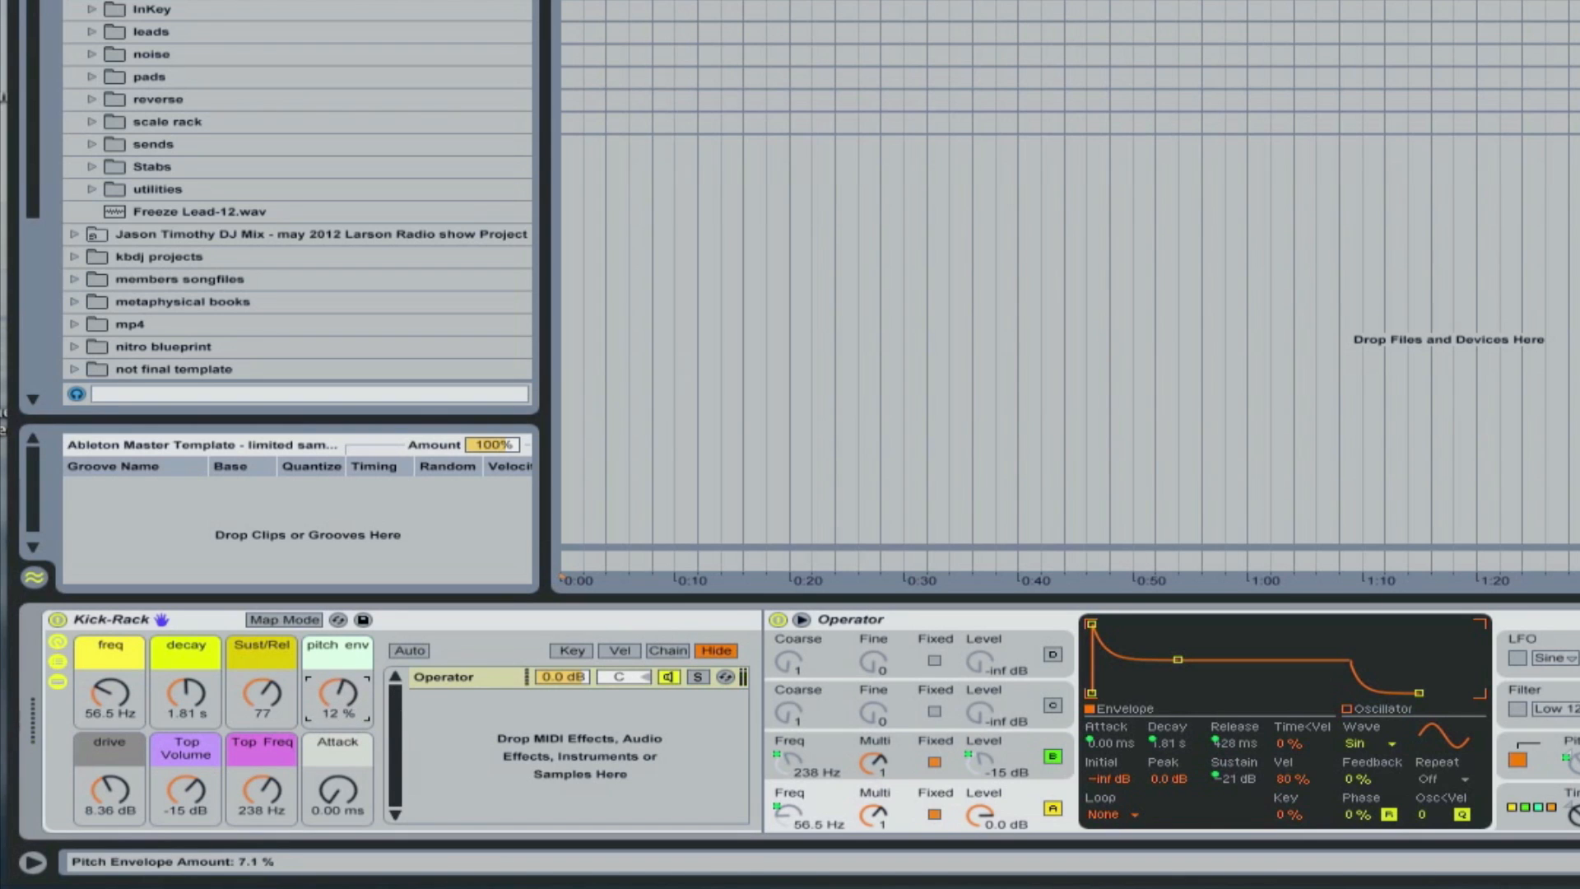
{"action": "left_click_drag", "start_coordinate": [336, 695], "coordinate": [336, 645]}
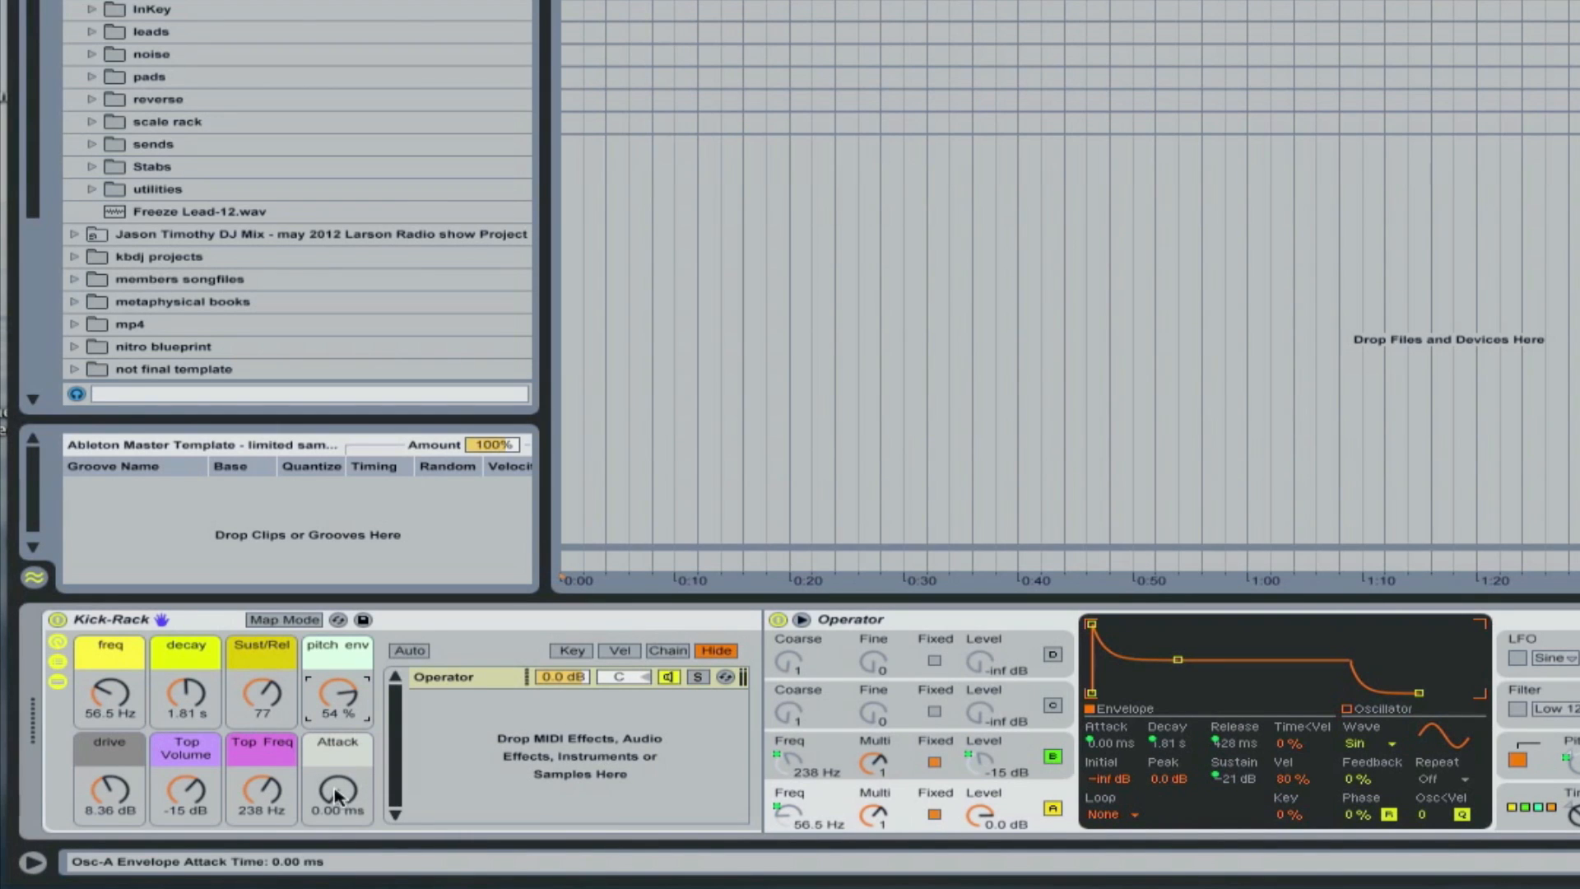
- Lengthen the Attack macro to 839 ms and raise pitch env to 84%
{"action": "left_click_drag", "start_coordinate": [337, 789], "coordinate": [337, 765]}
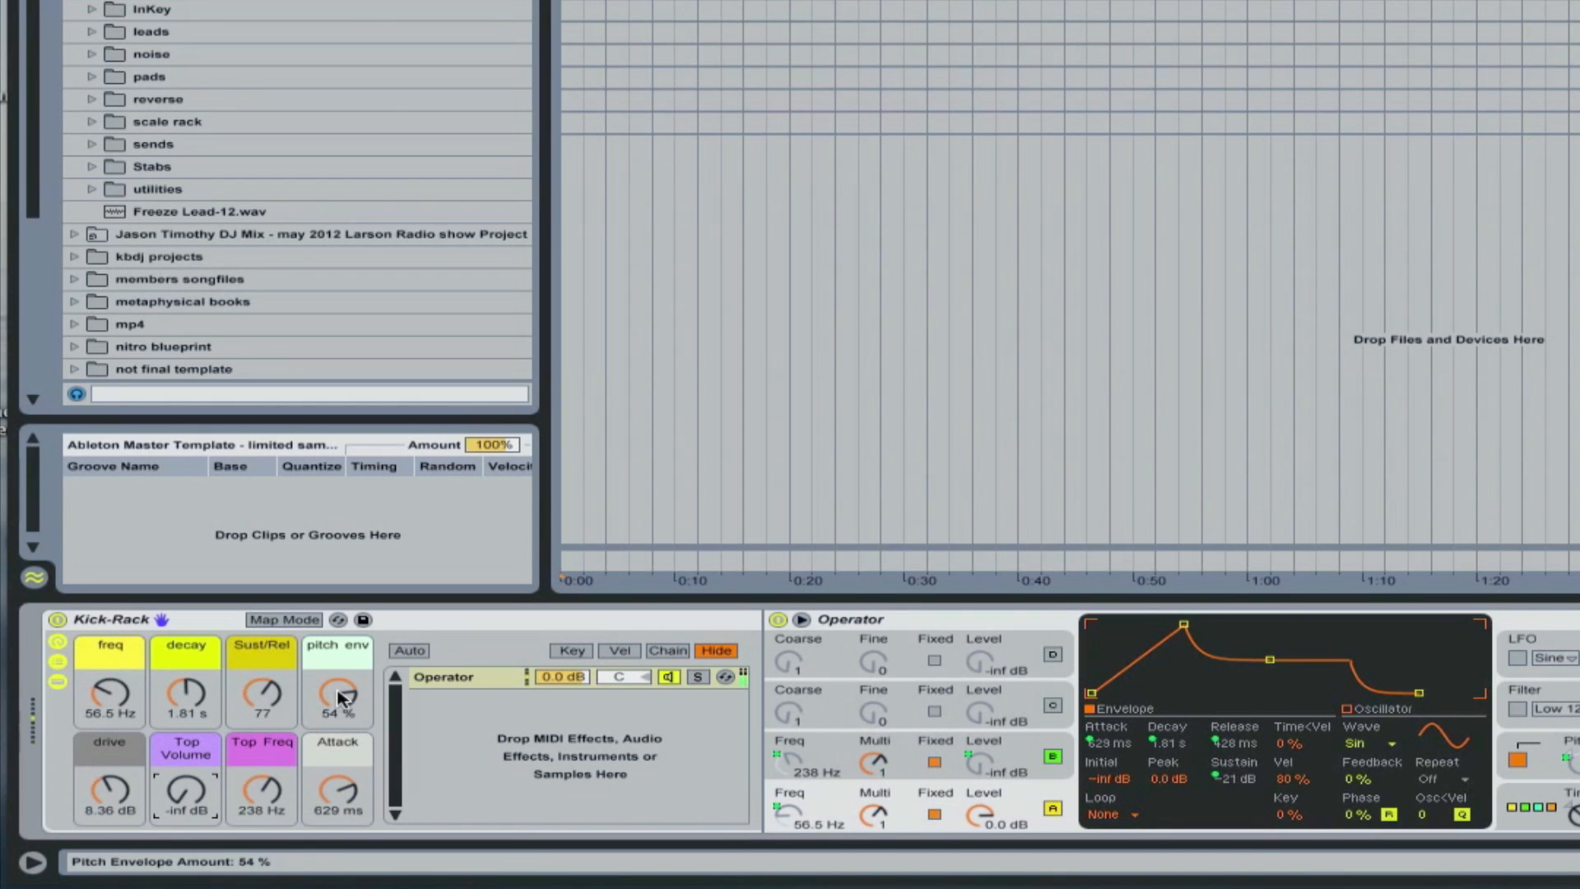
{"action": "left_click_drag", "start_coordinate": [338, 695], "coordinate": [337, 675]}
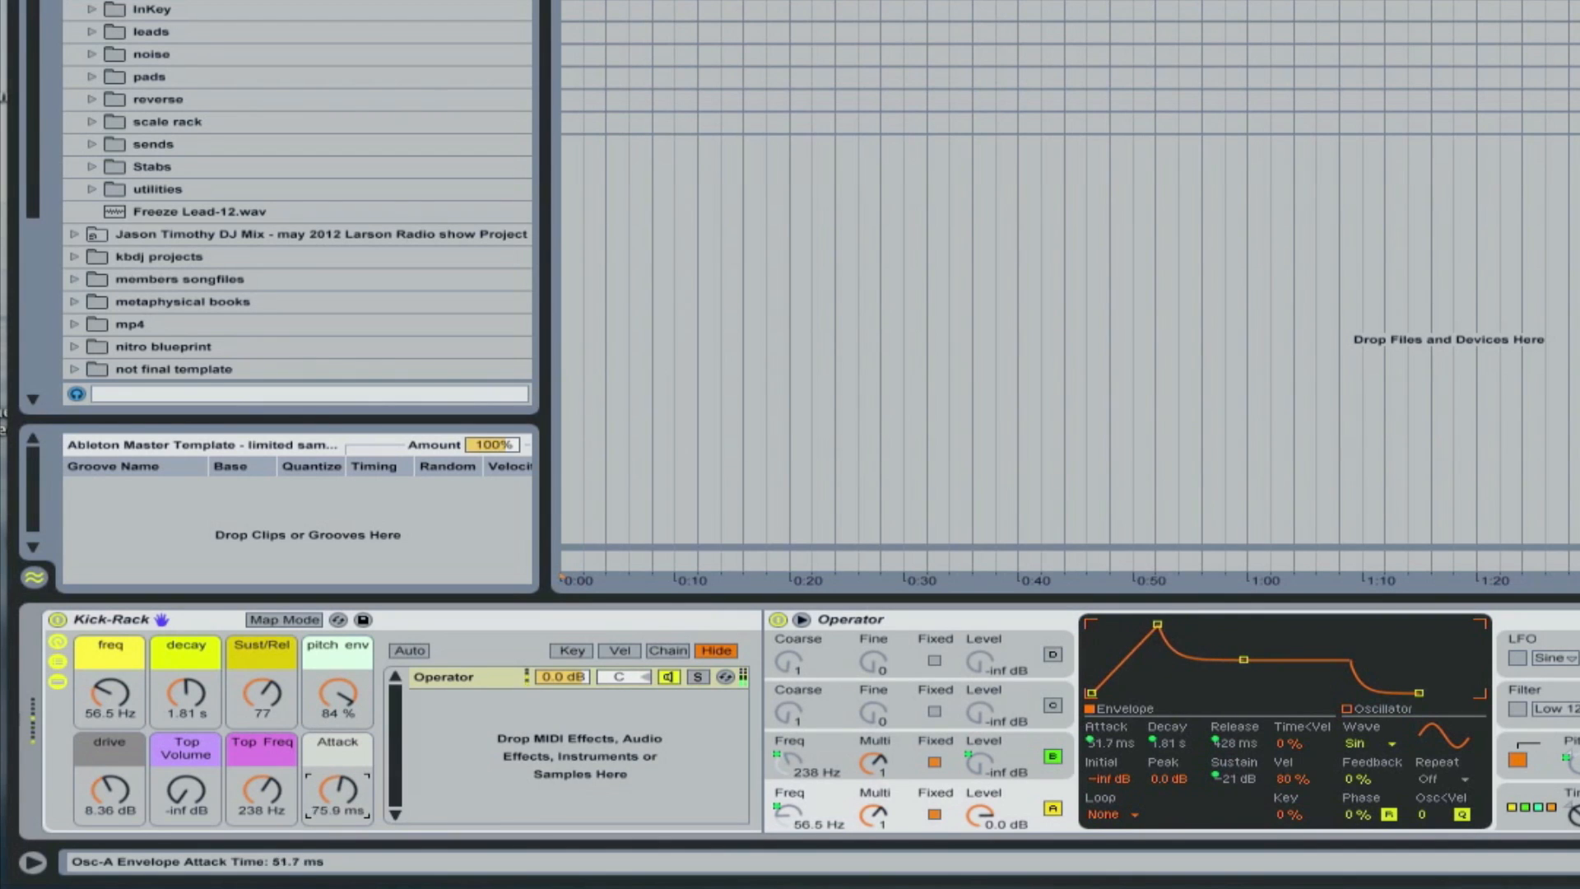
{"action": "left_click_drag", "start_coordinate": [339, 794], "coordinate": [339, 746]}
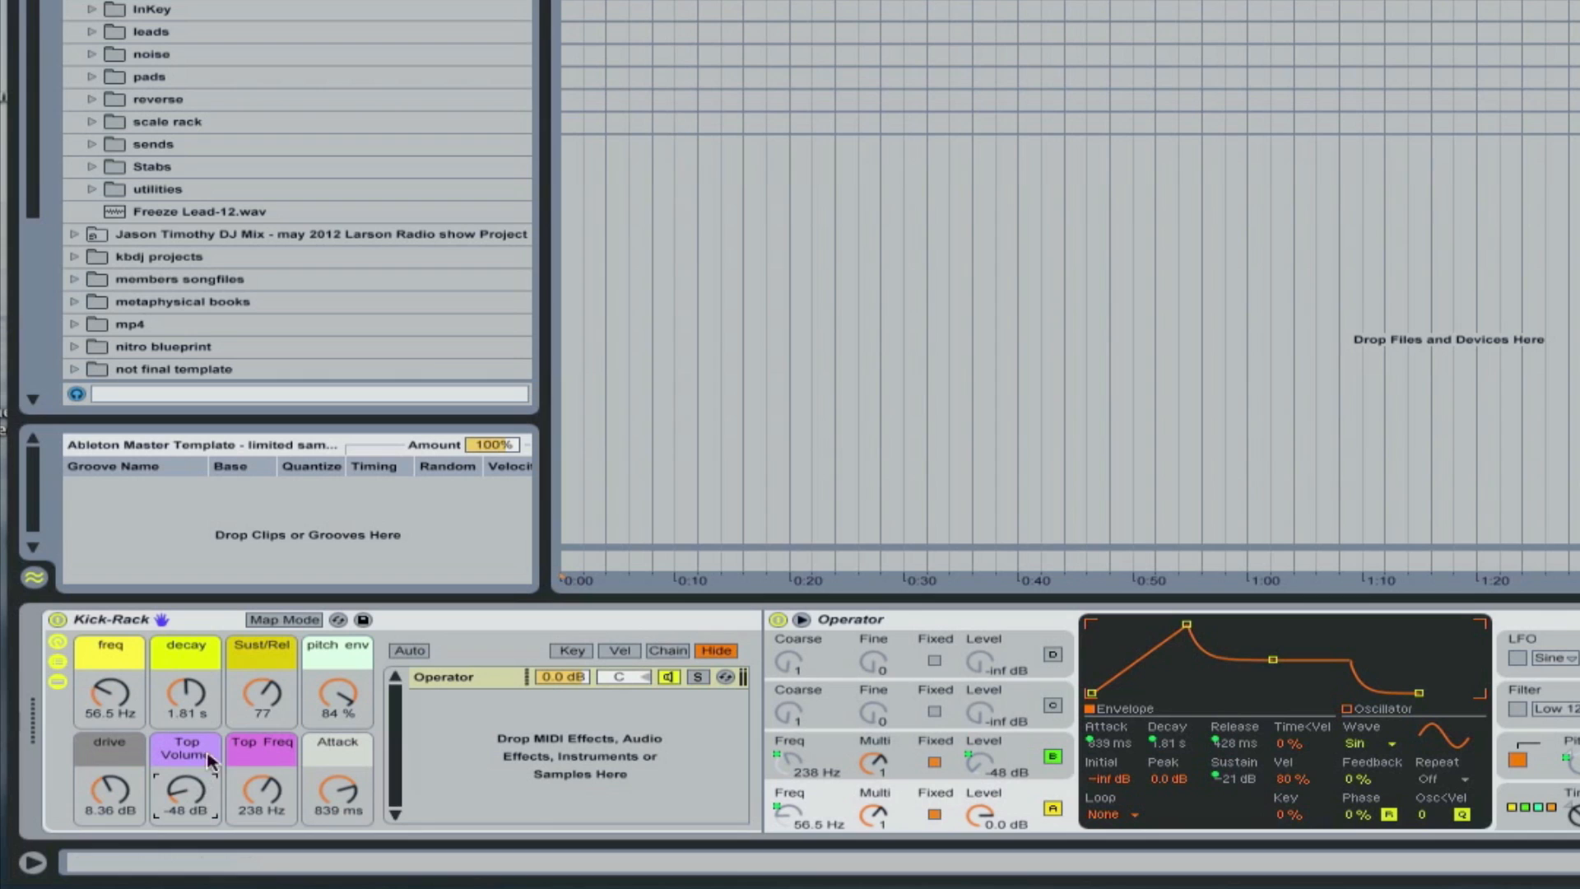
- Raise Top Volume to -44 dB and Top Freq to 319 Hz
{"action": "left_click_drag", "start_coordinate": [186, 787], "coordinate": [186, 775]}
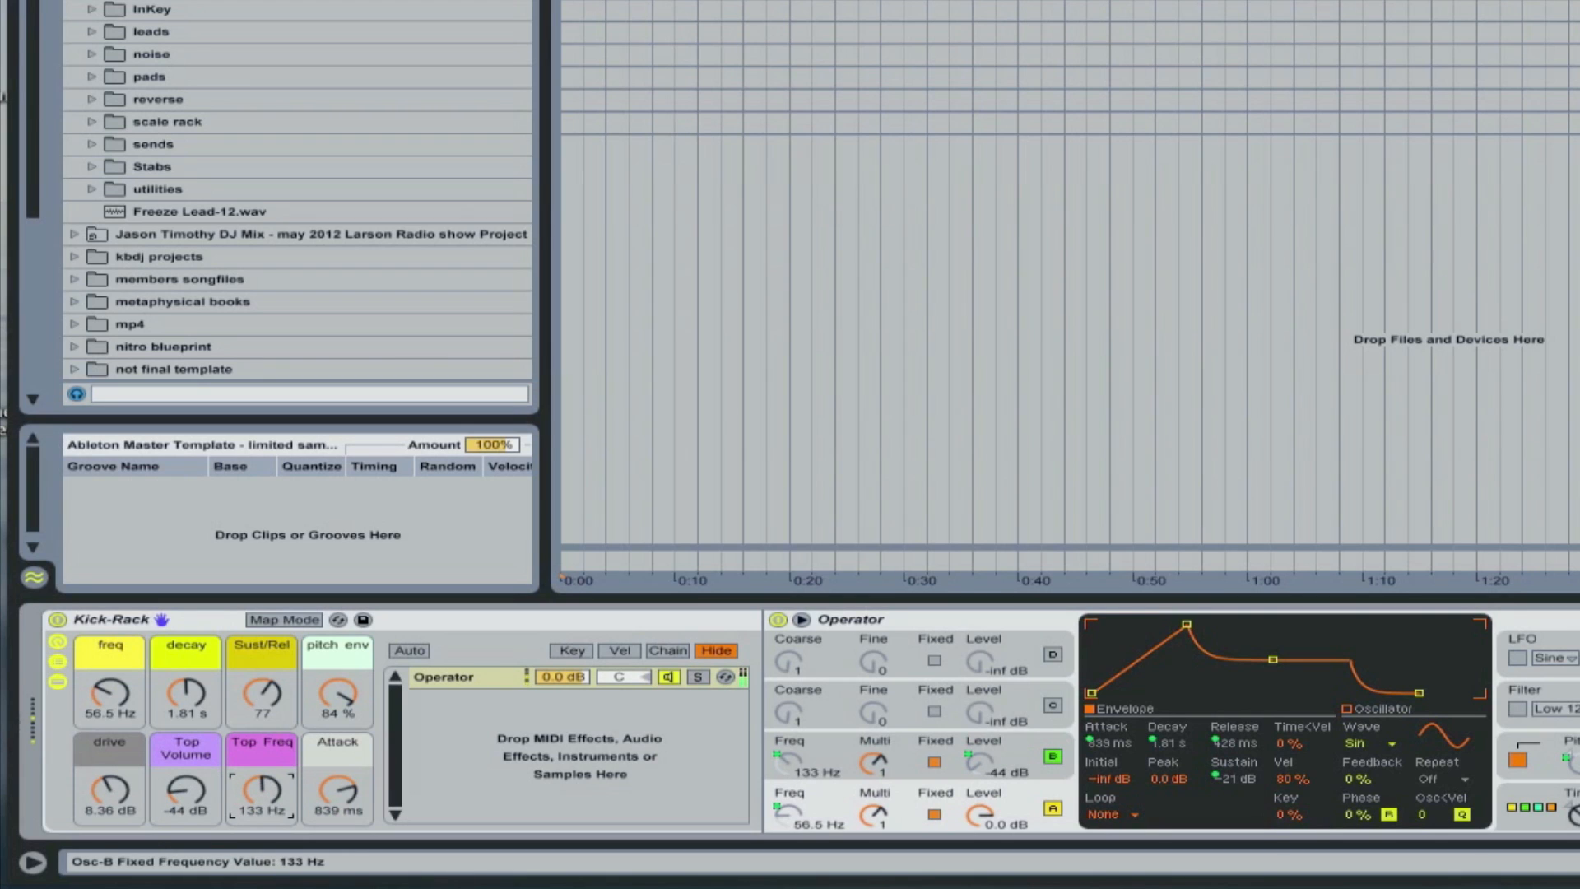
{"action": "left_click_drag", "start_coordinate": [260, 766], "coordinate": [260, 797]}
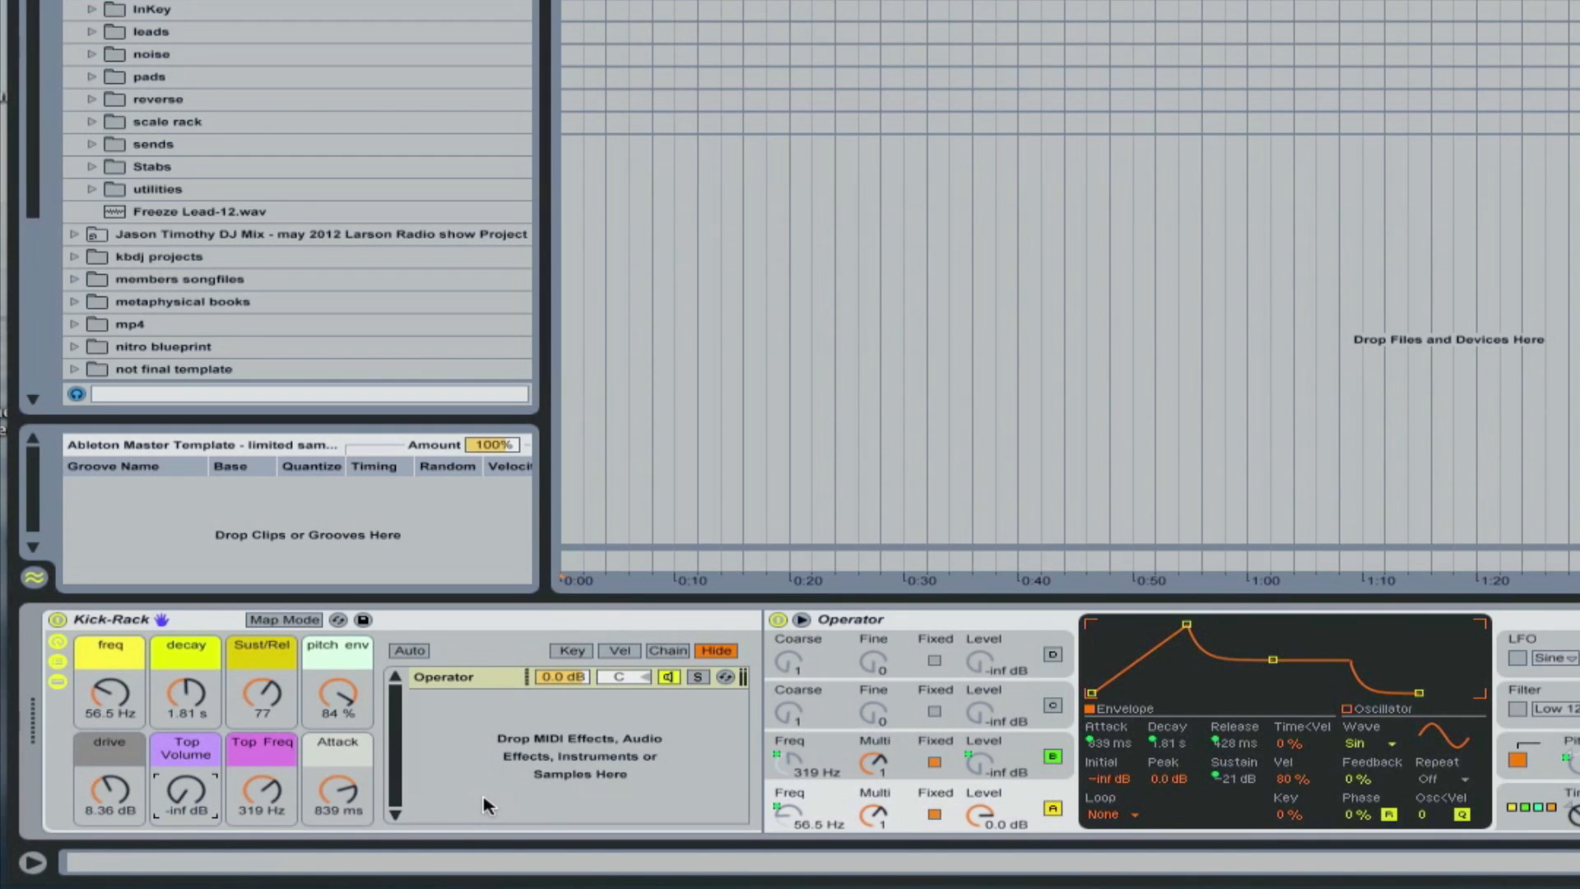
{"action": "mouse_move", "coordinate": [517, 800]}
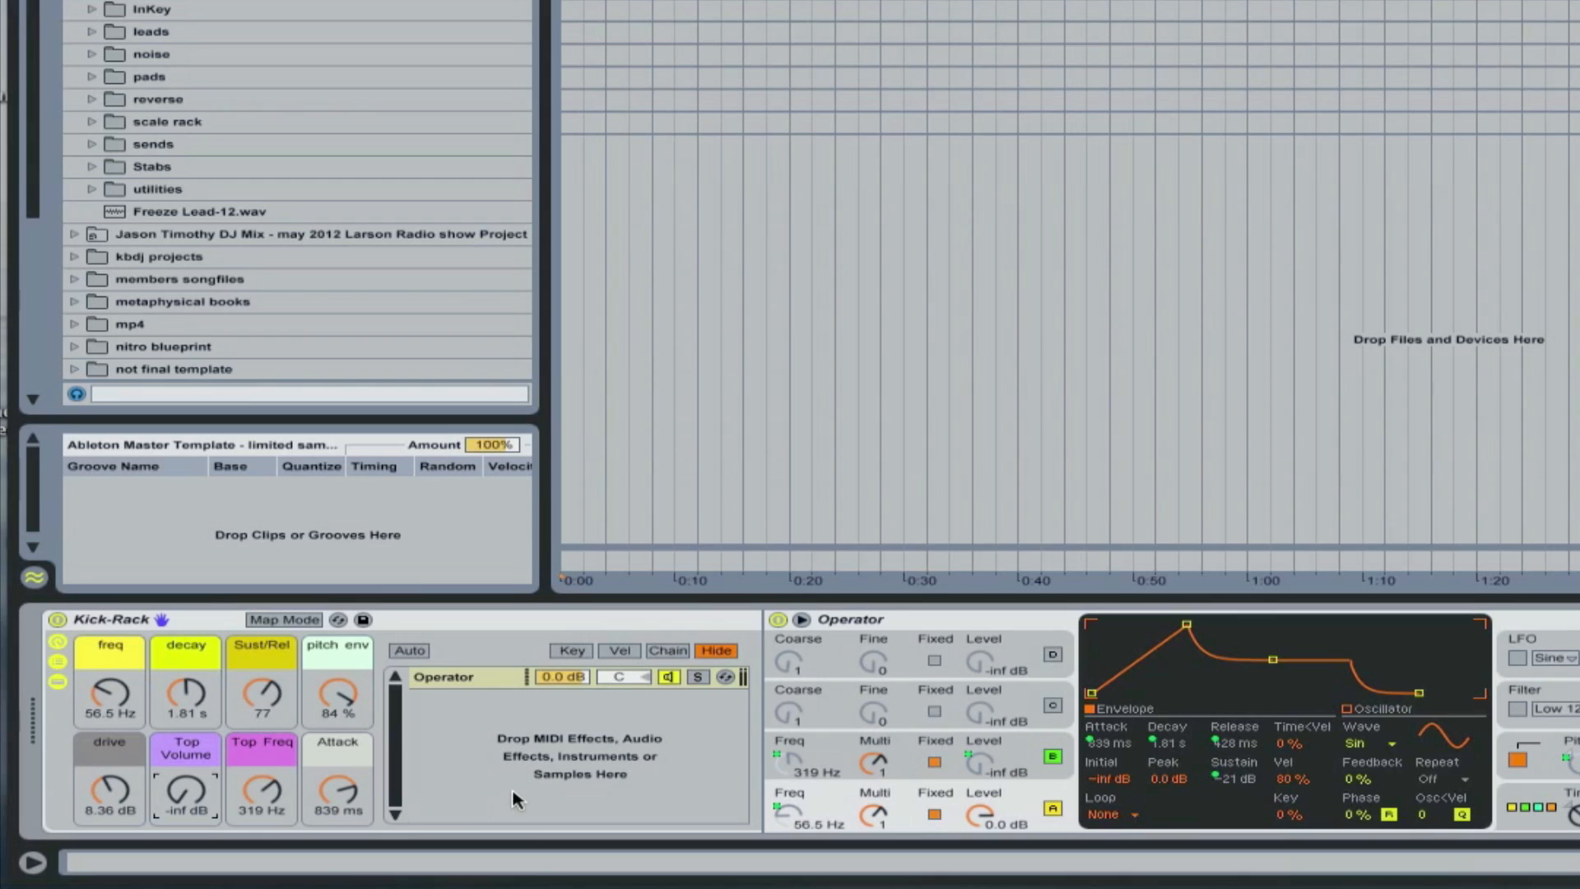
{"action": "mouse_move", "coordinate": [227, 665]}
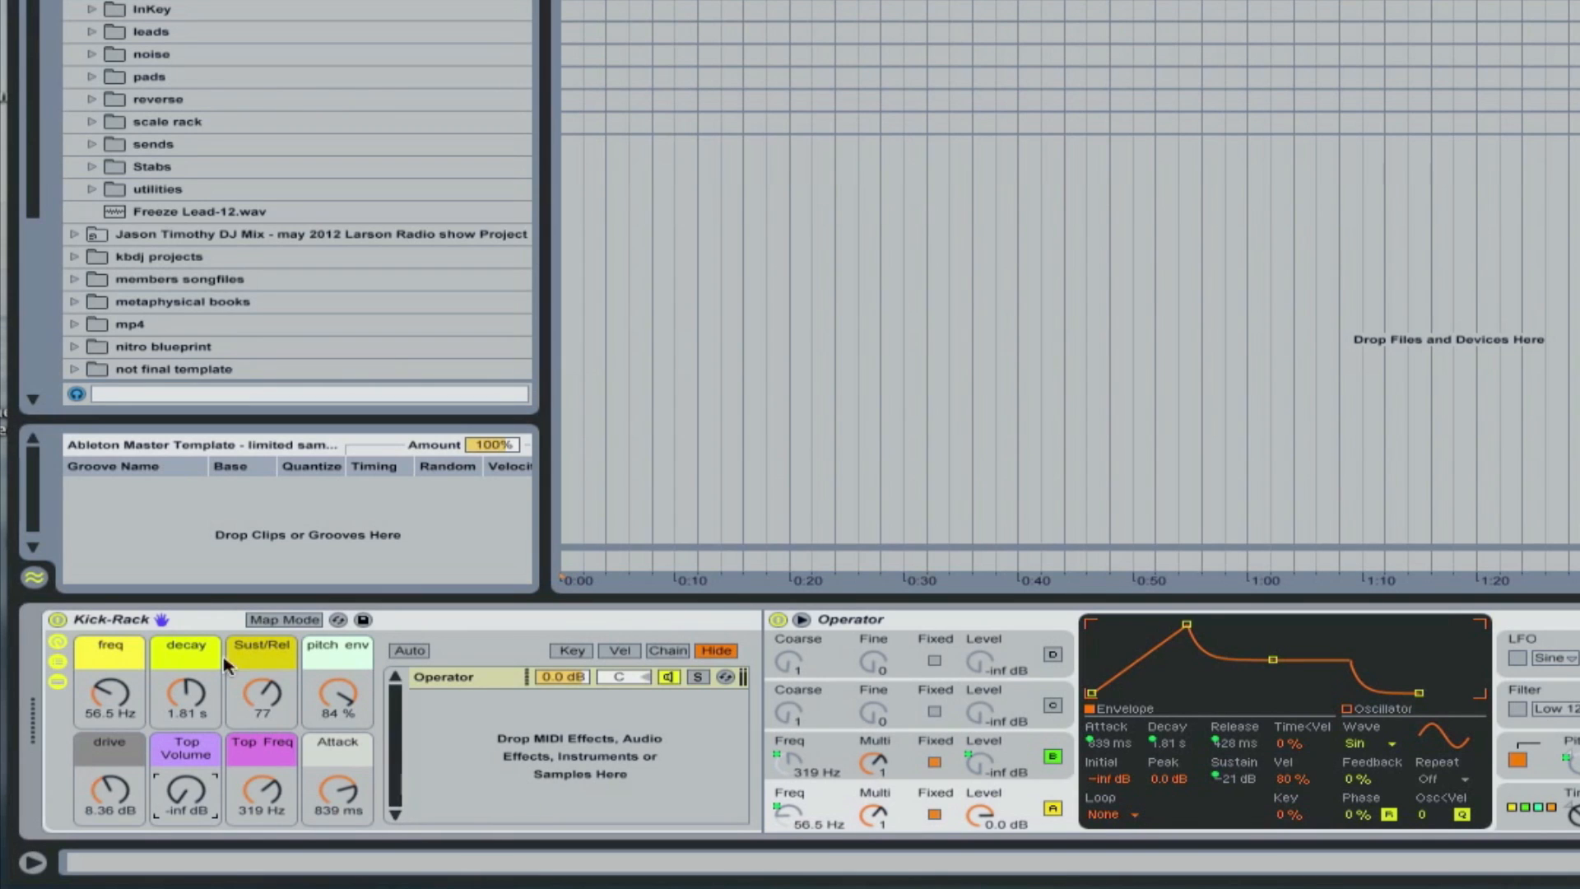